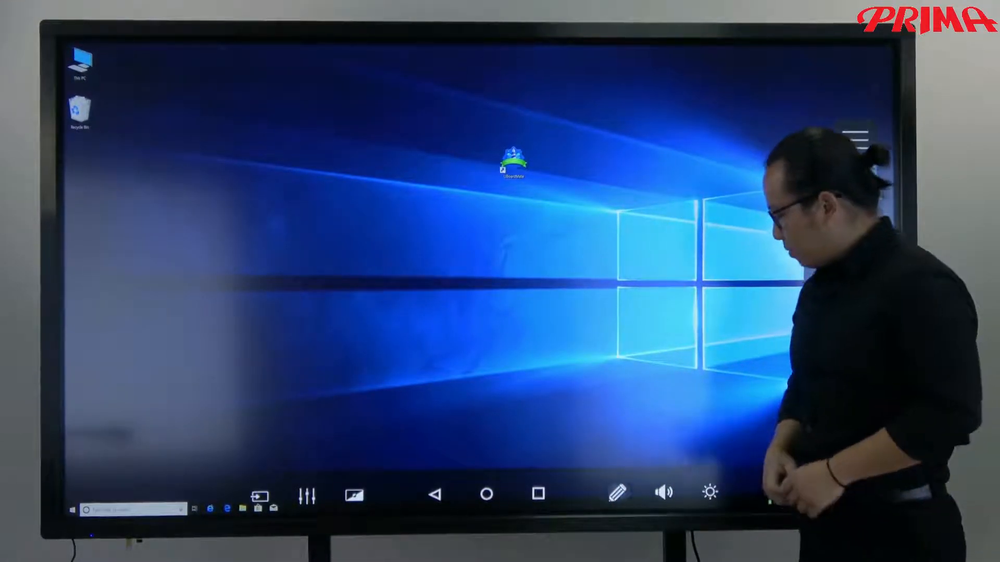
- Try the screen annotation tools, then dismiss the Windows touch navigation bar
click(855, 138)
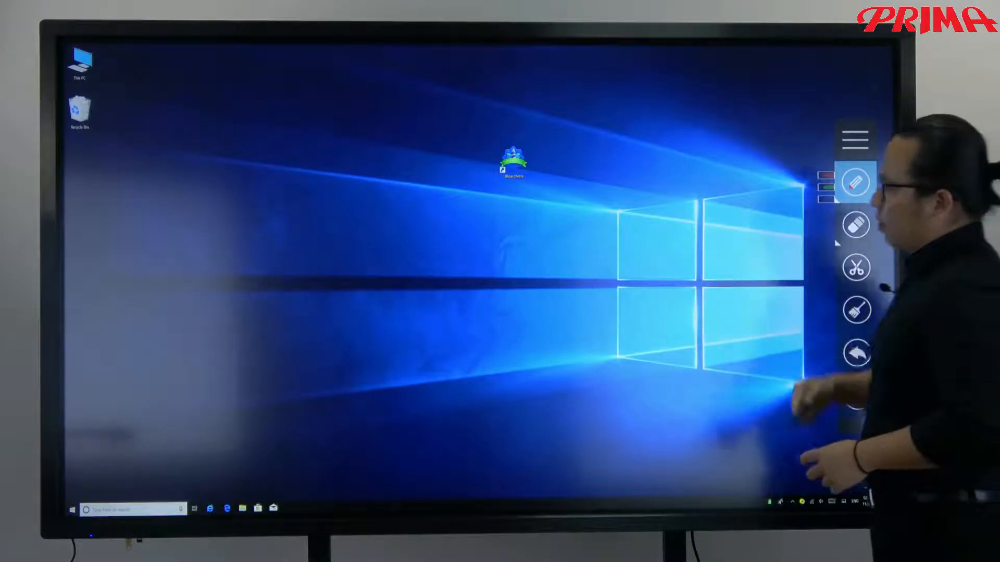
drag(466, 229, 466, 306)
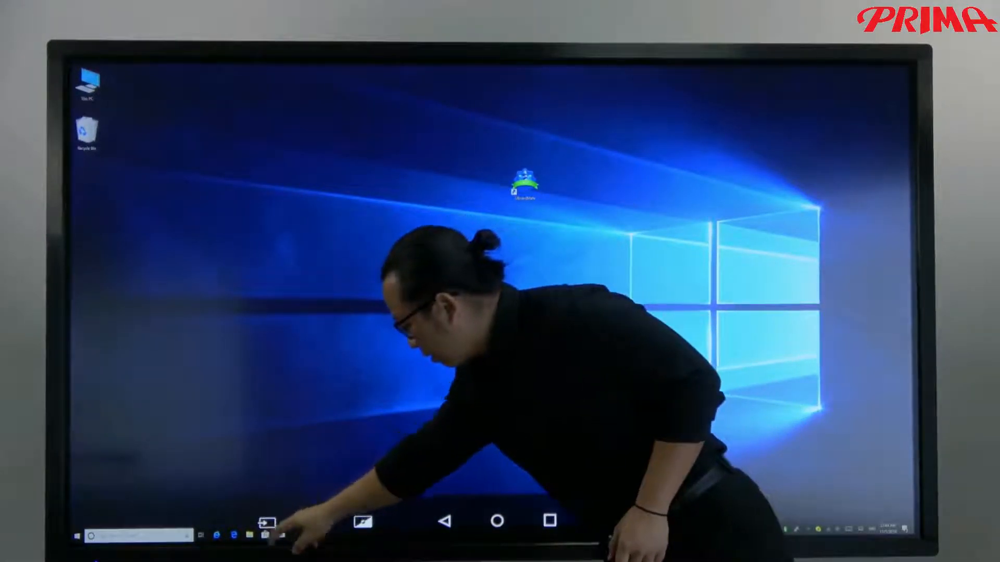
click(265, 524)
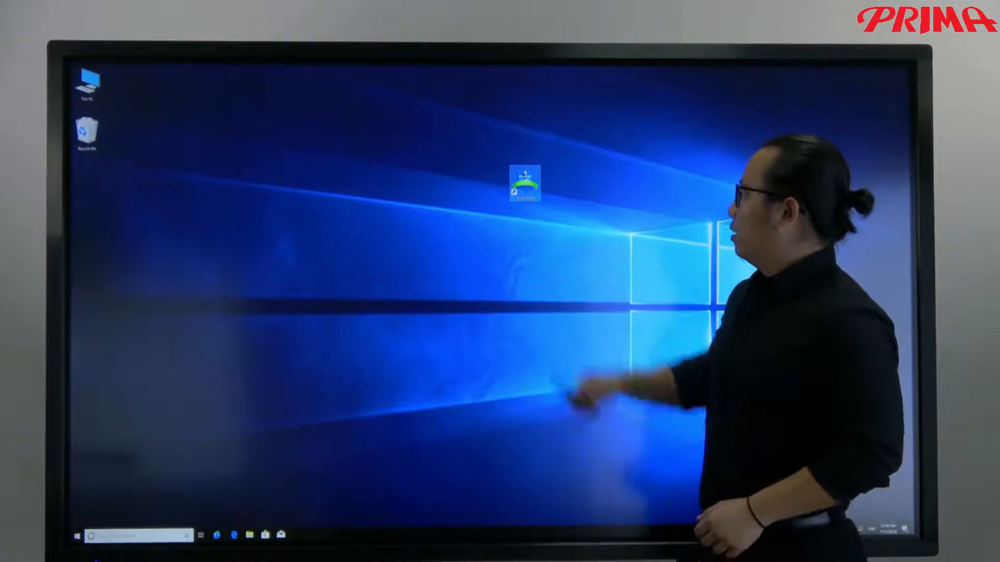
- Launch UboMate from the desktop and show its pen type and colour options
double_click(524, 183)
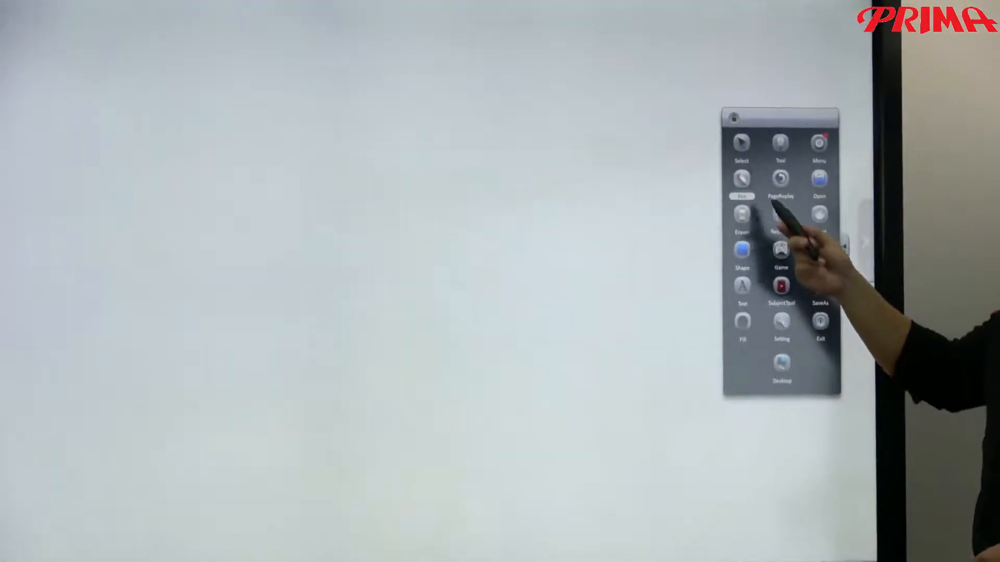
click(741, 180)
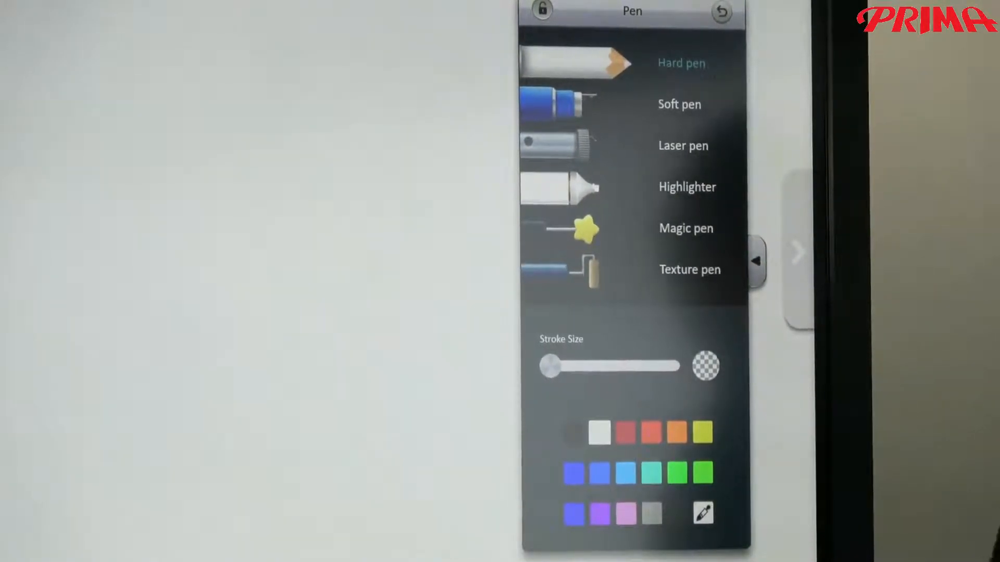
- Handwrite Prima in red hard pen, then pick a thicker highlighter stroke
drag(552, 366, 603, 366)
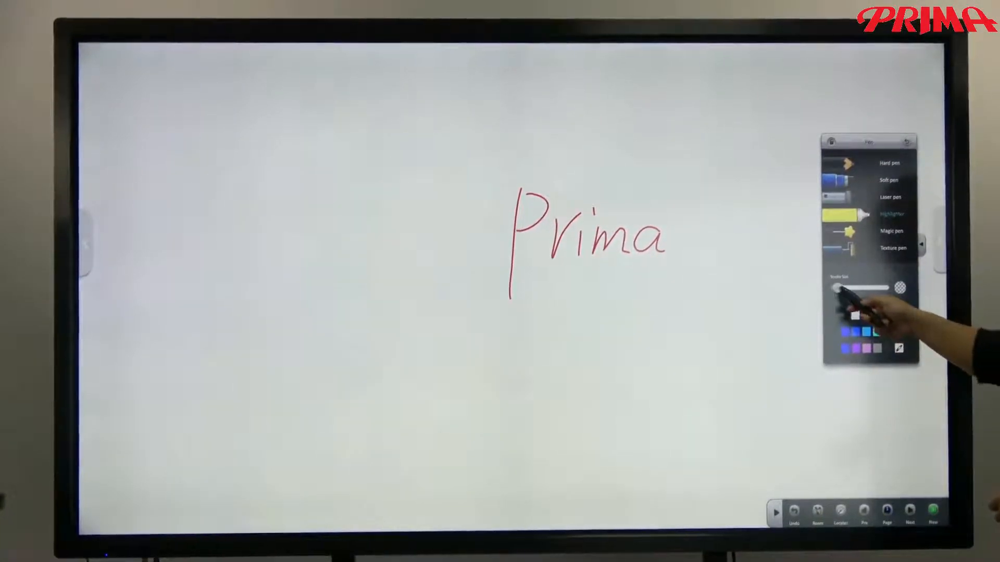
drag(510, 271, 654, 267)
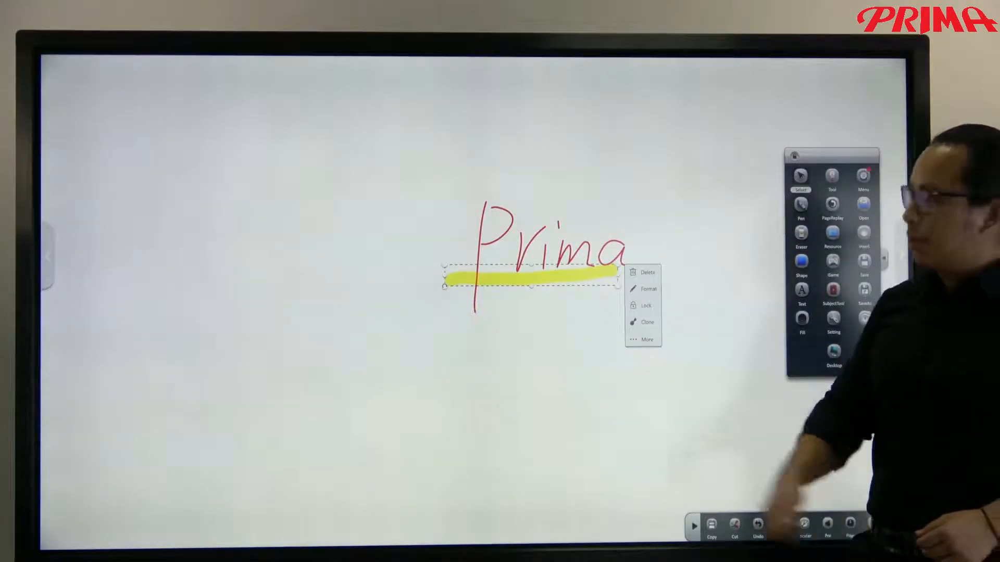
- Reformat the yellow highlight under Prima to green
click(648, 288)
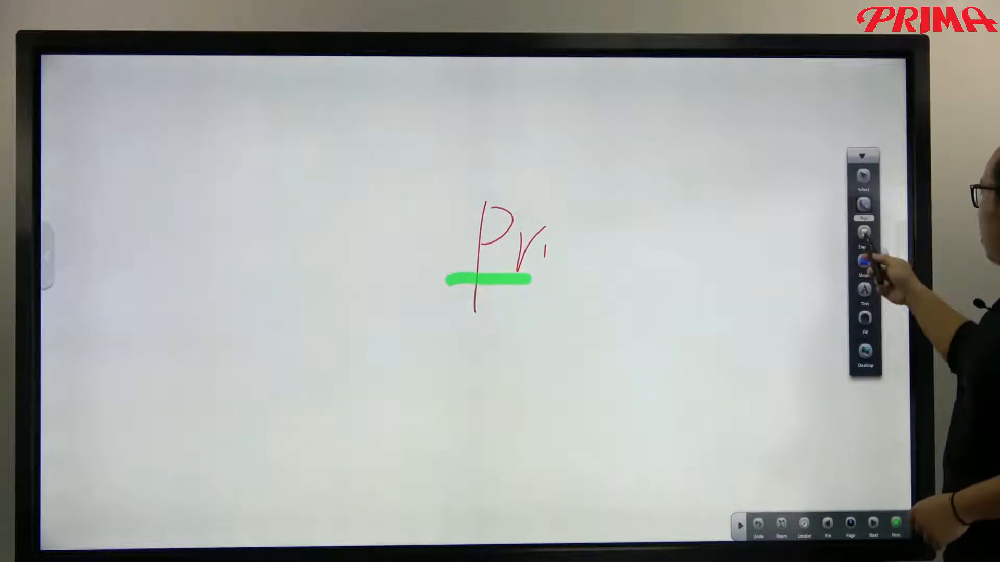
- Switch to the eraser to clear the remaining strokes from the board
click(862, 231)
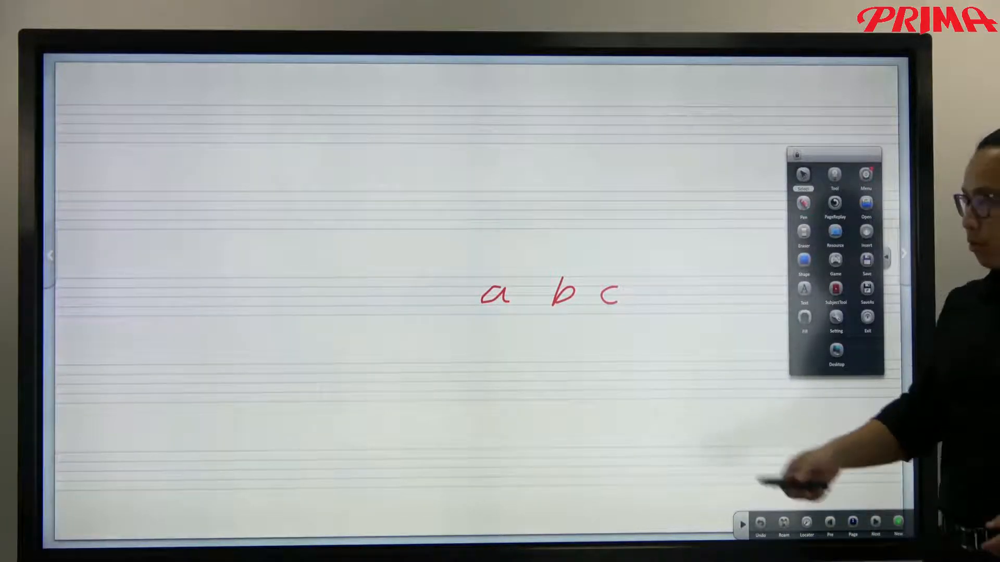
- Add the word good as blue Times New Roman size 64 text via the soft keyboard
click(803, 293)
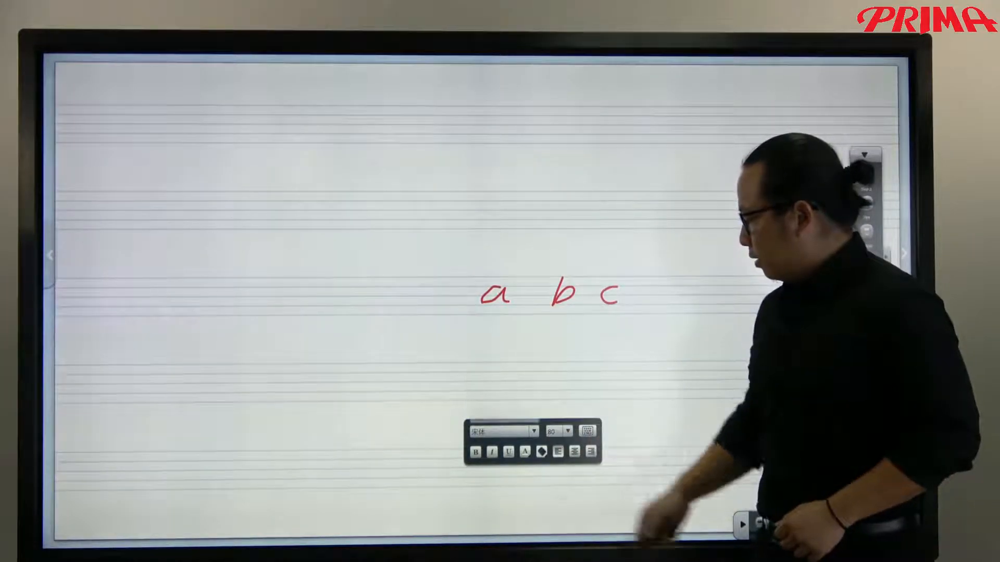
click(501, 432)
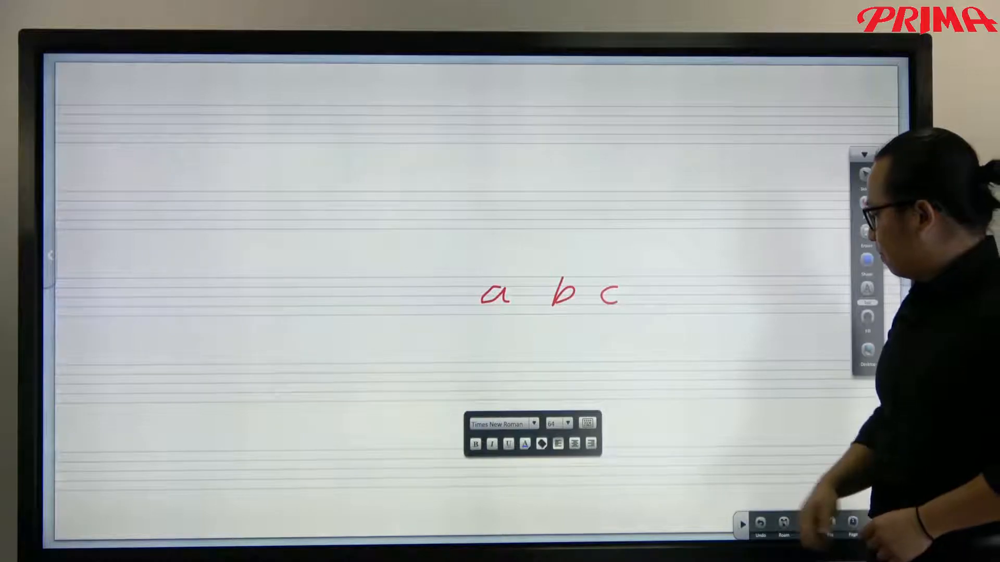
click(587, 423)
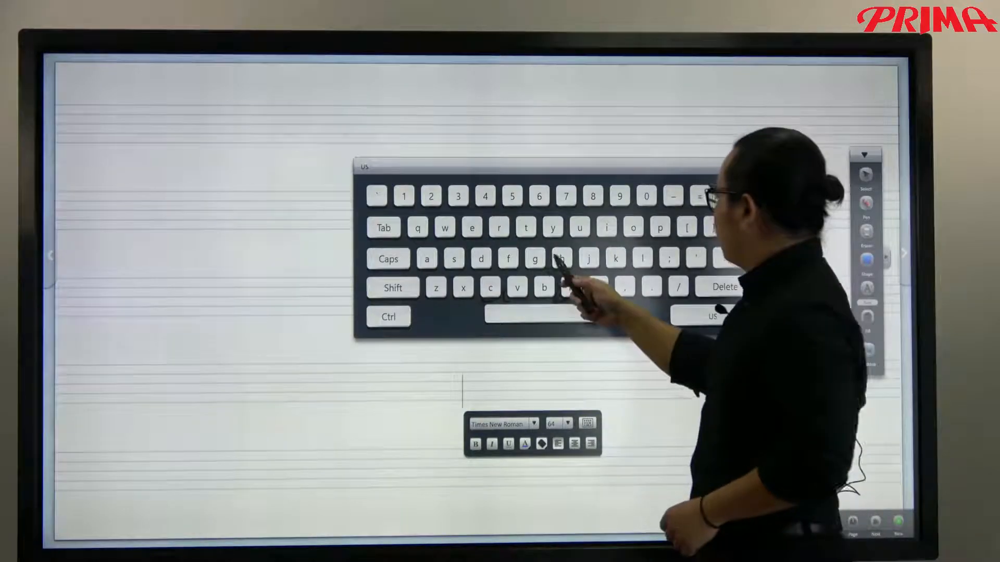
click(535, 259)
text(good)
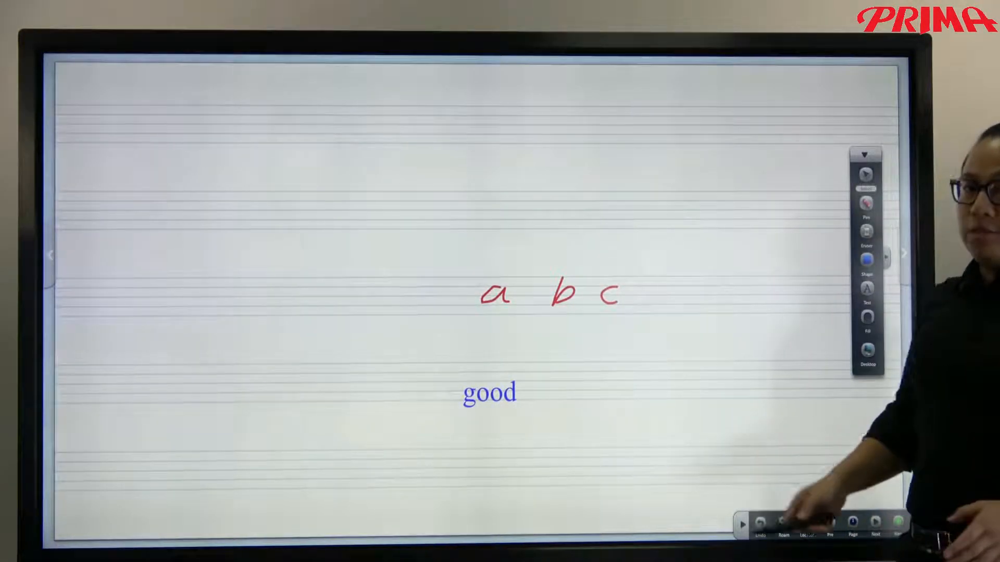
- Select the word good and bring up its Format font and style options
click(489, 392)
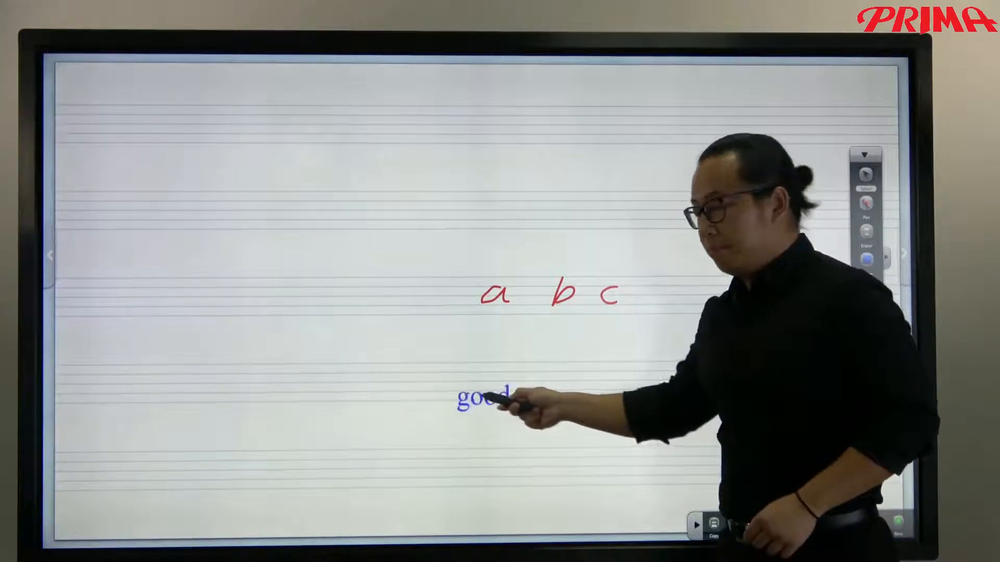
click(485, 392)
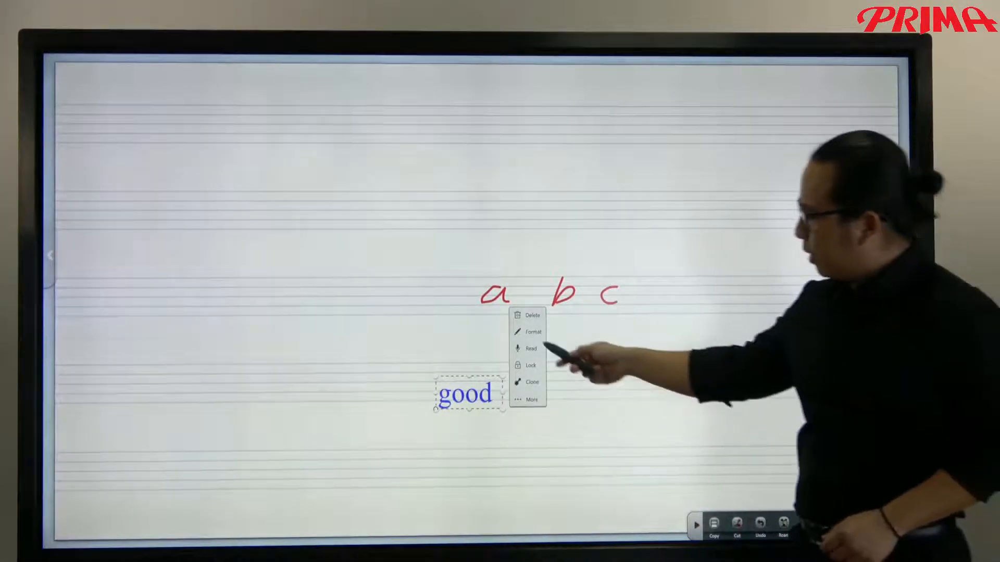
click(532, 332)
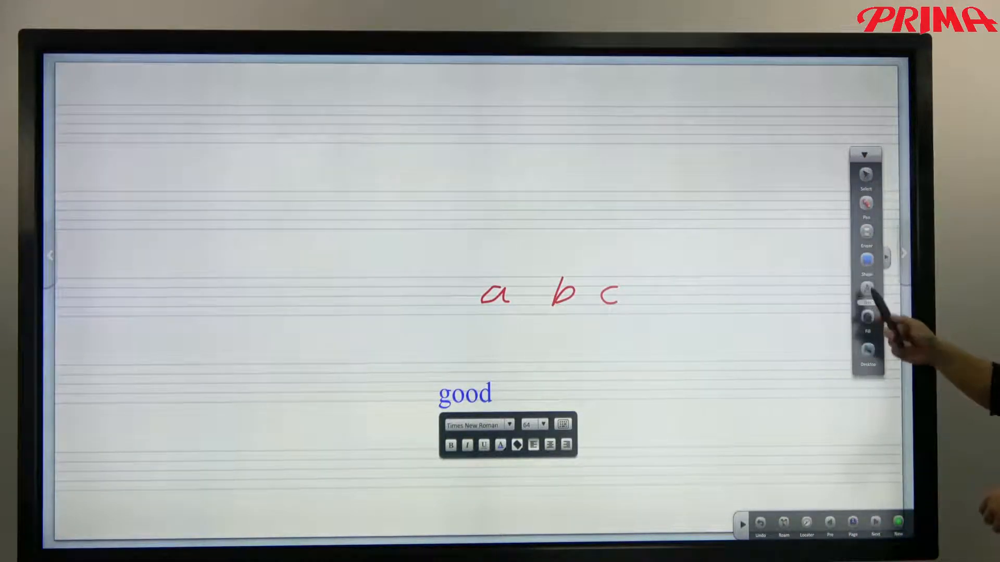
click(865, 300)
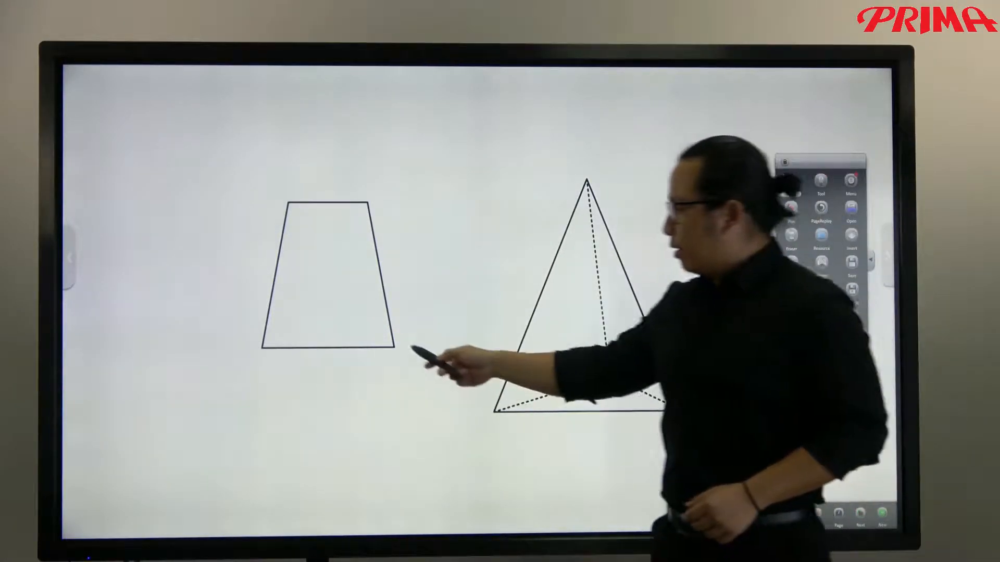
- Select the trapezoid and tilt it with its rotation handle
click(319, 274)
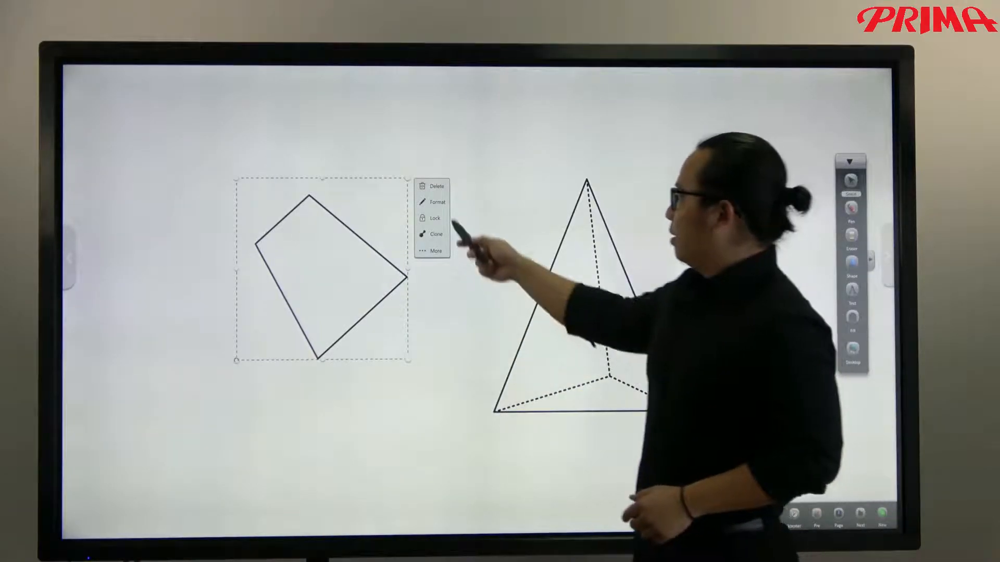
click(437, 202)
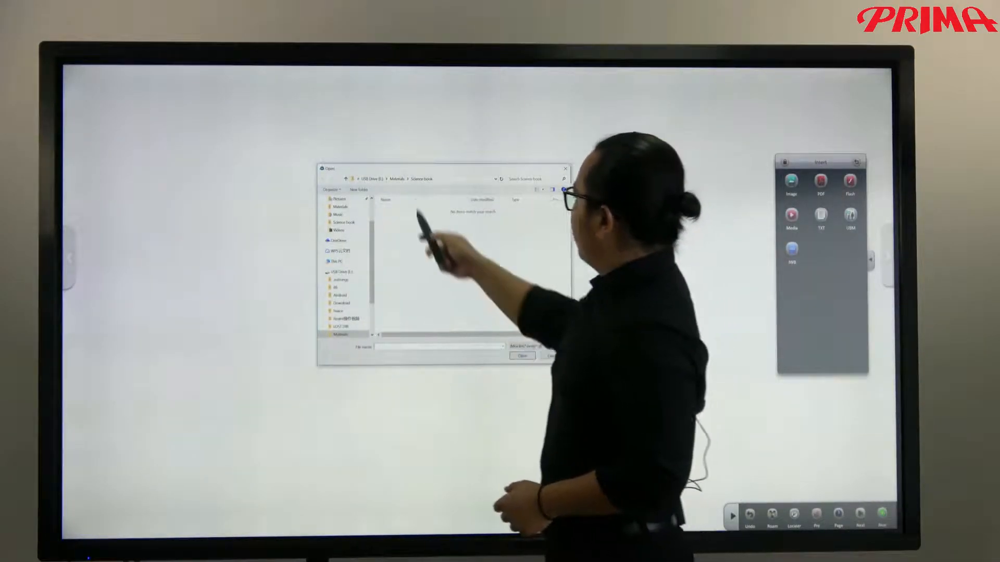
- From the Materials folder insert the bee and butterfly pictures beside the flowers
click(389, 179)
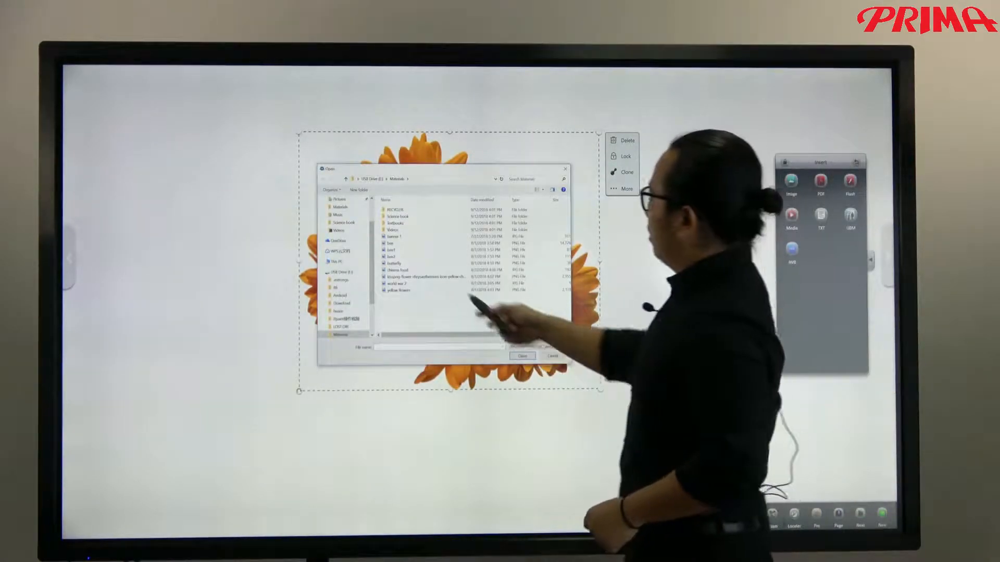
click(522, 356)
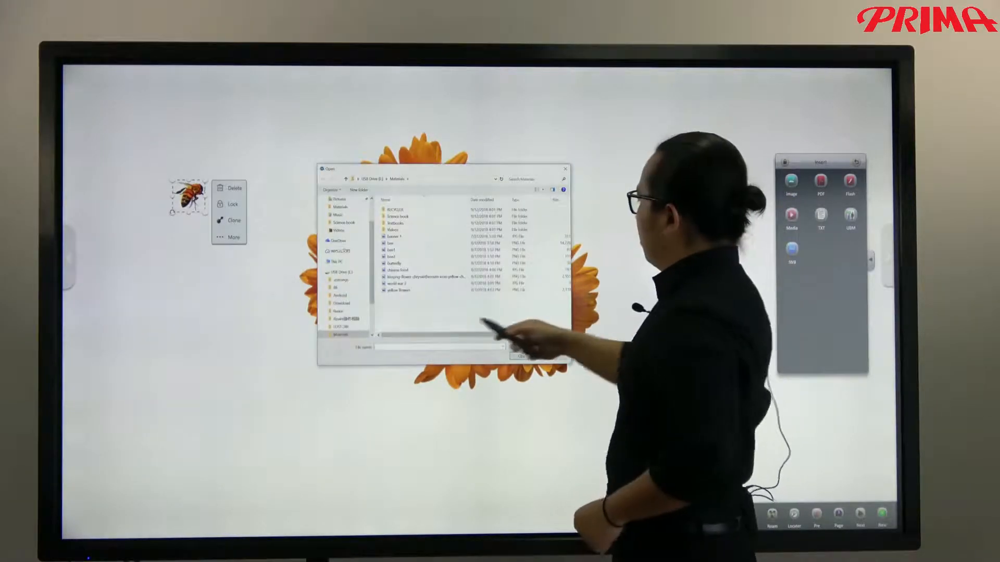
click(399, 262)
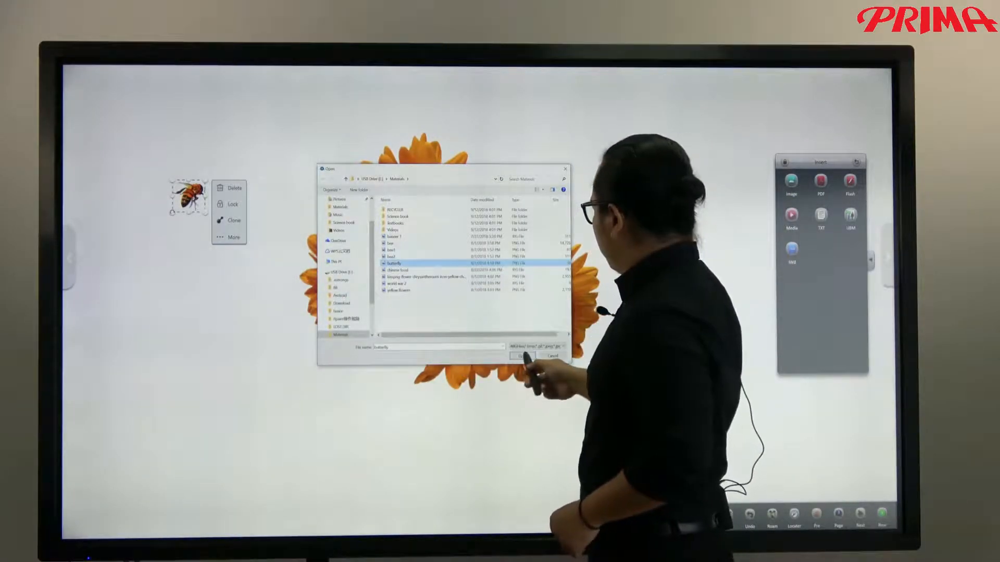
click(523, 356)
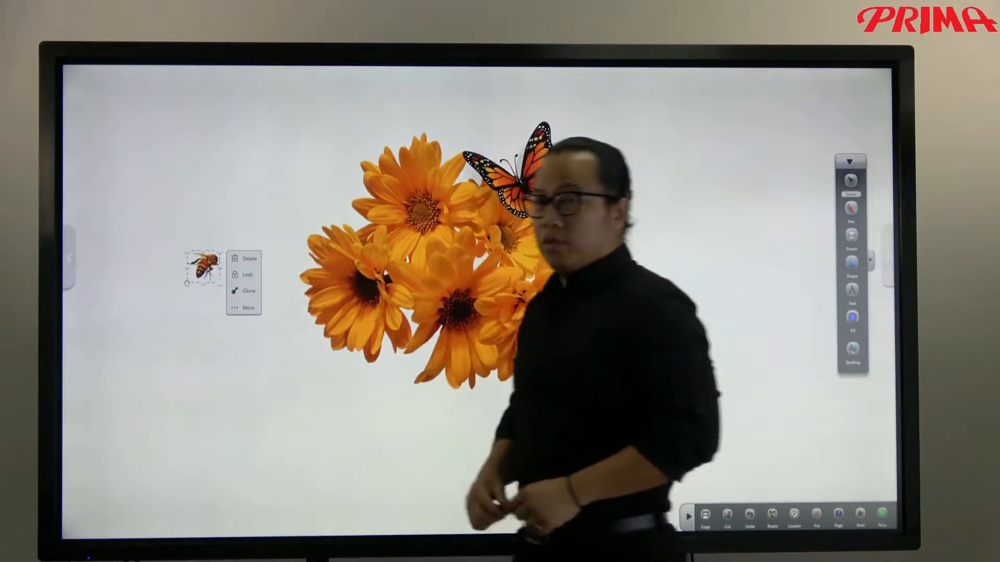
- Clone the bee picture twice so three bees sit on the board
click(248, 291)
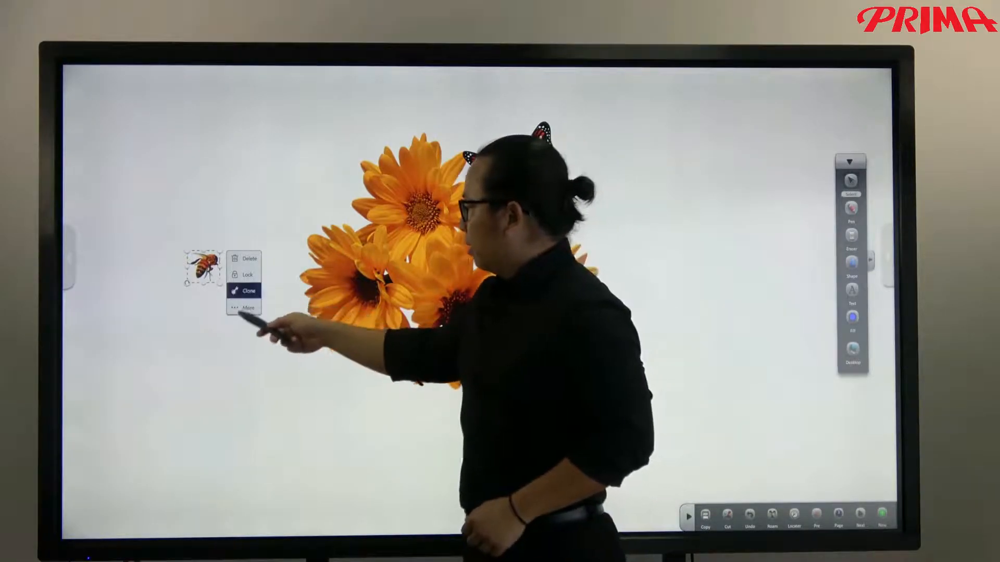
click(245, 291)
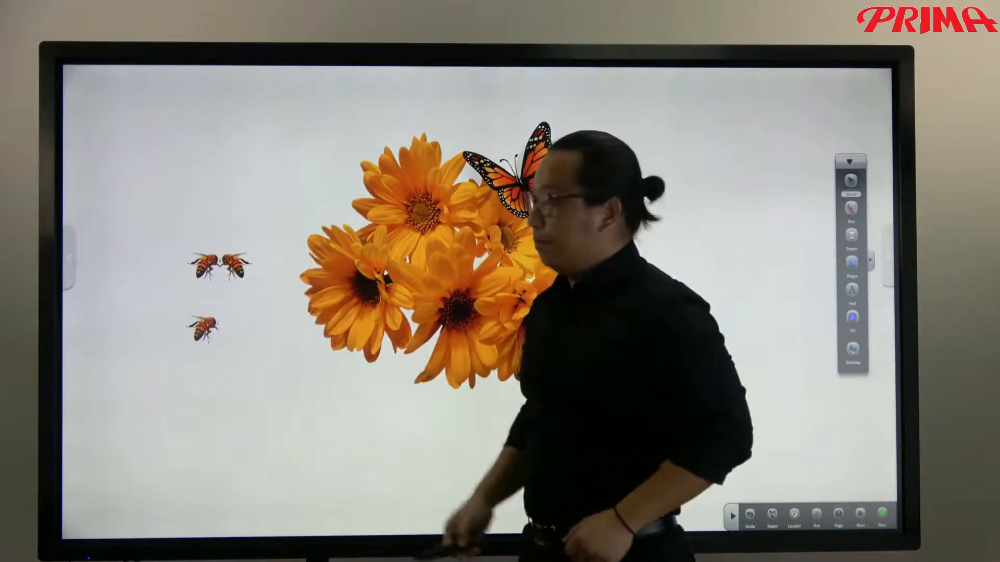
click(207, 260)
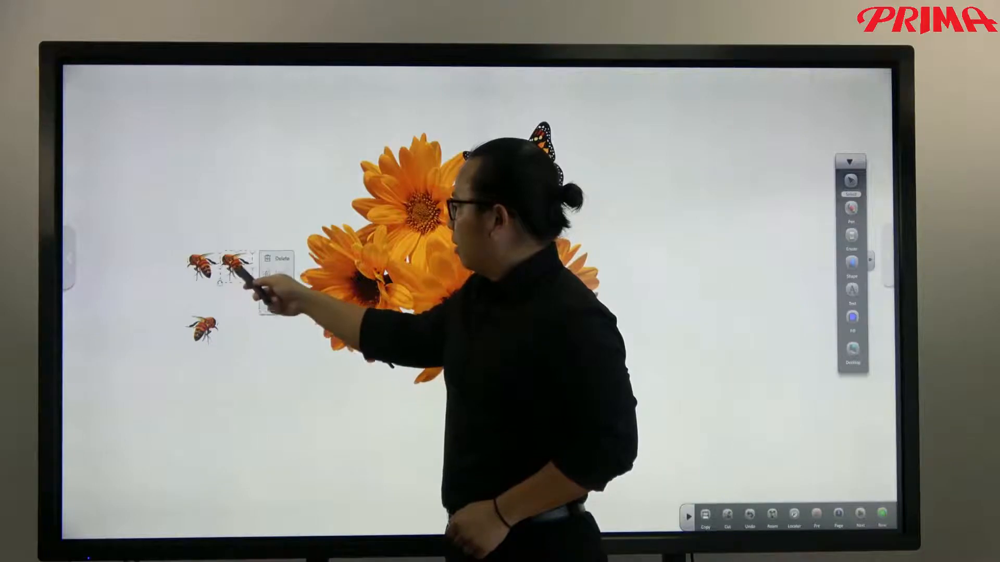
- Place a bee onto the orange flowers and select the butterfly picture
click(275, 260)
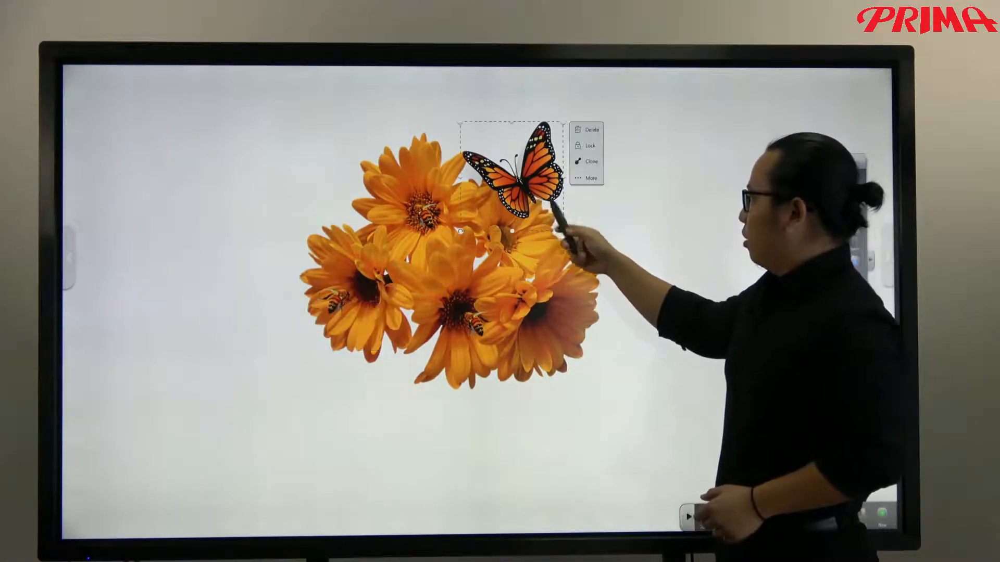
click(590, 178)
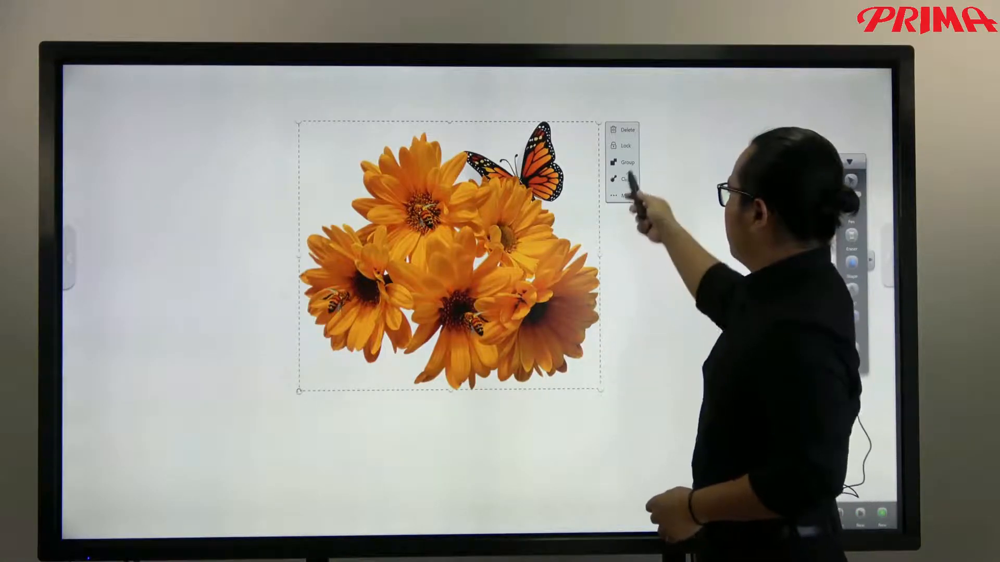
- Delete the flower-and-butterfly picture, leaving an empty white page
click(626, 162)
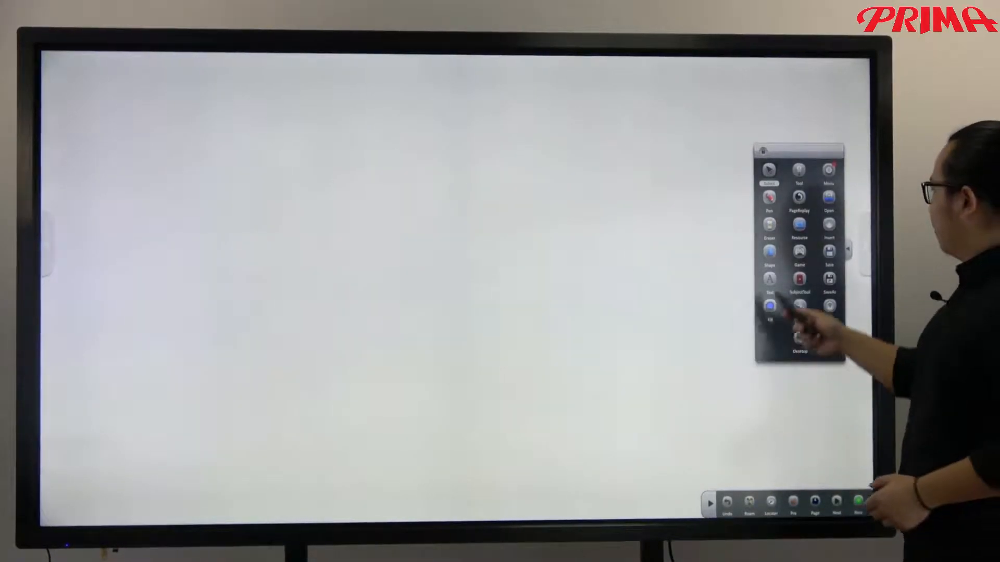
- Insert the 'world war 2' image file onto the blank page via Insert > Image
click(828, 229)
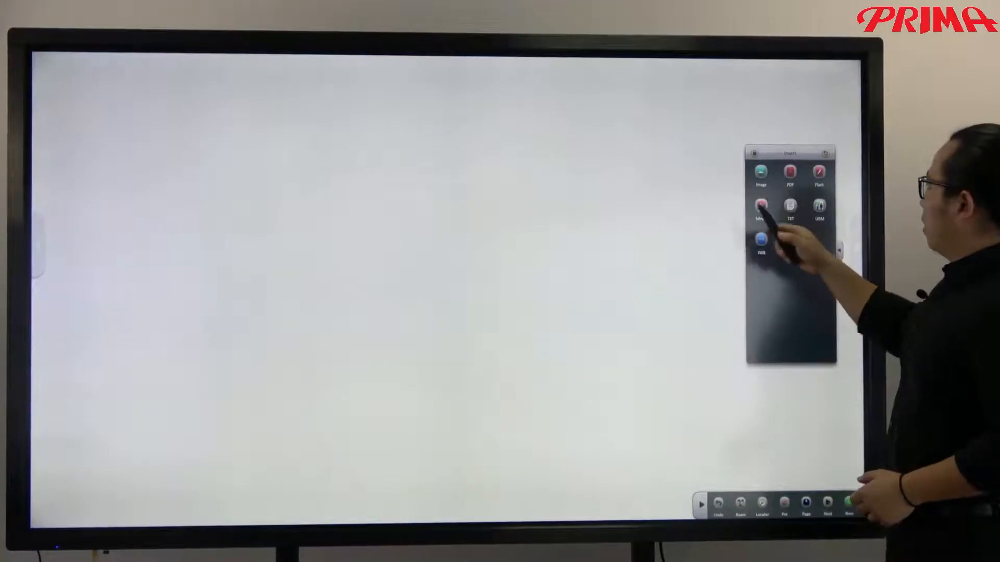
click(760, 171)
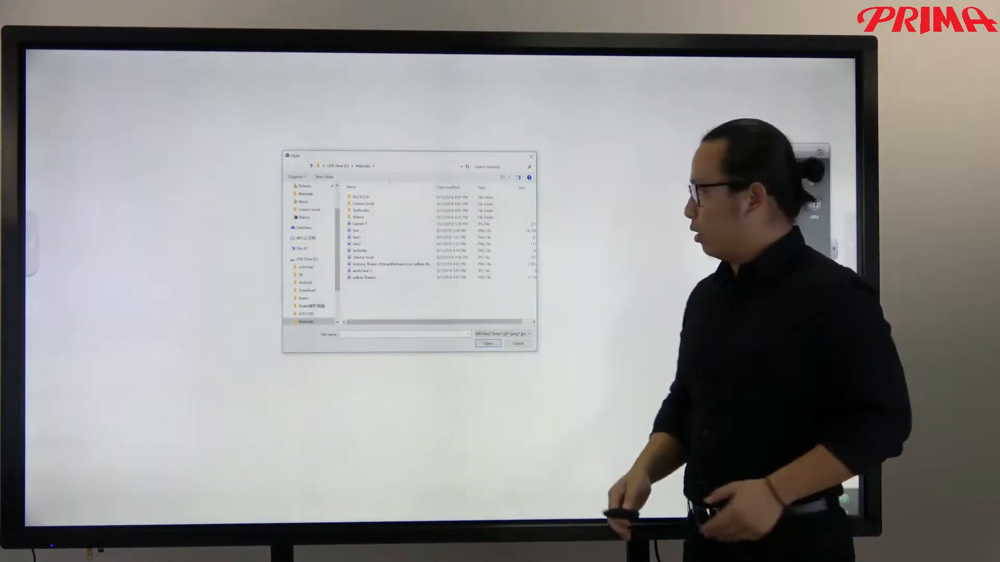
click(382, 271)
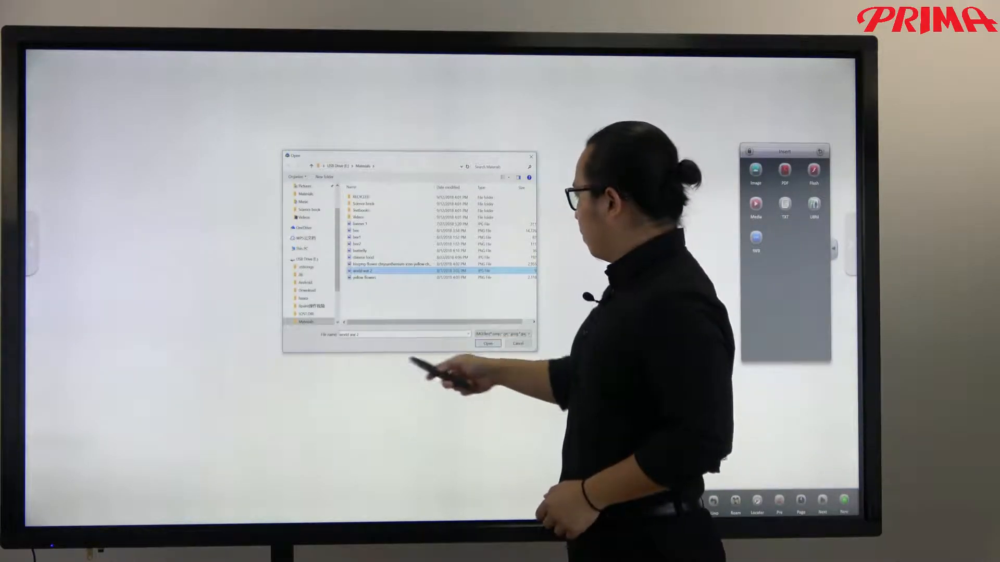
click(488, 344)
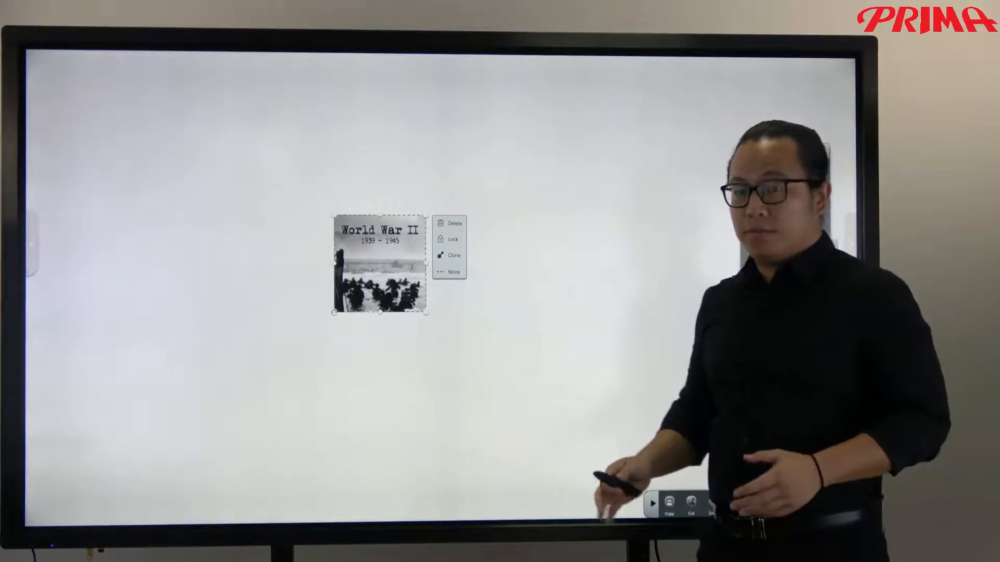
- Add a File hyperlink to the World War II picture through More > Hyperlink
click(453, 272)
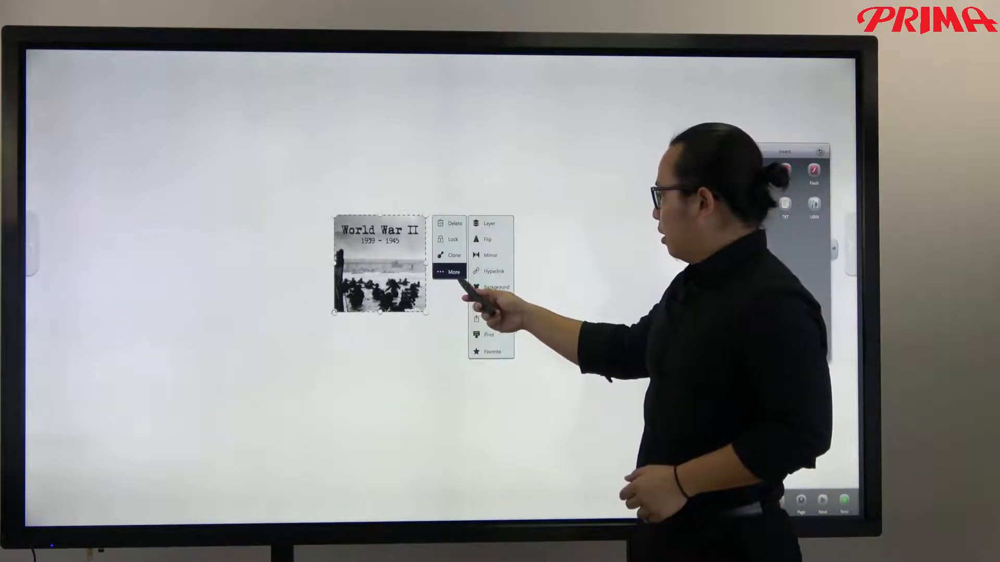
click(494, 271)
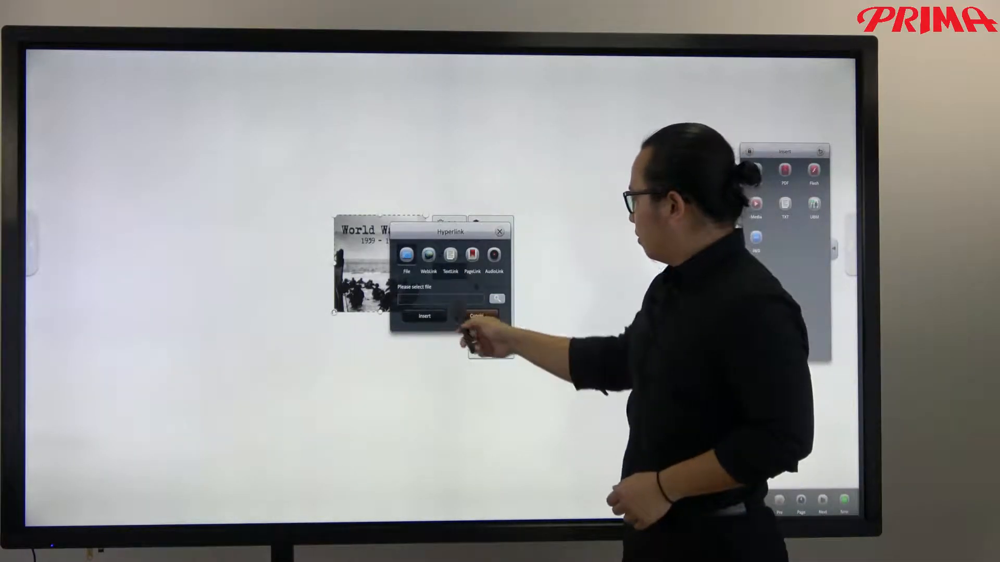
click(496, 299)
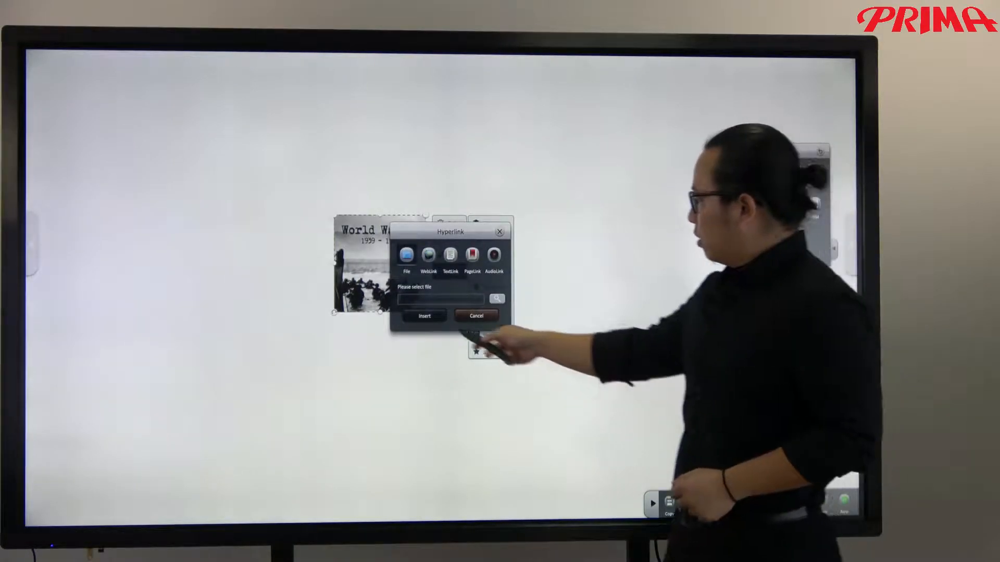
click(476, 315)
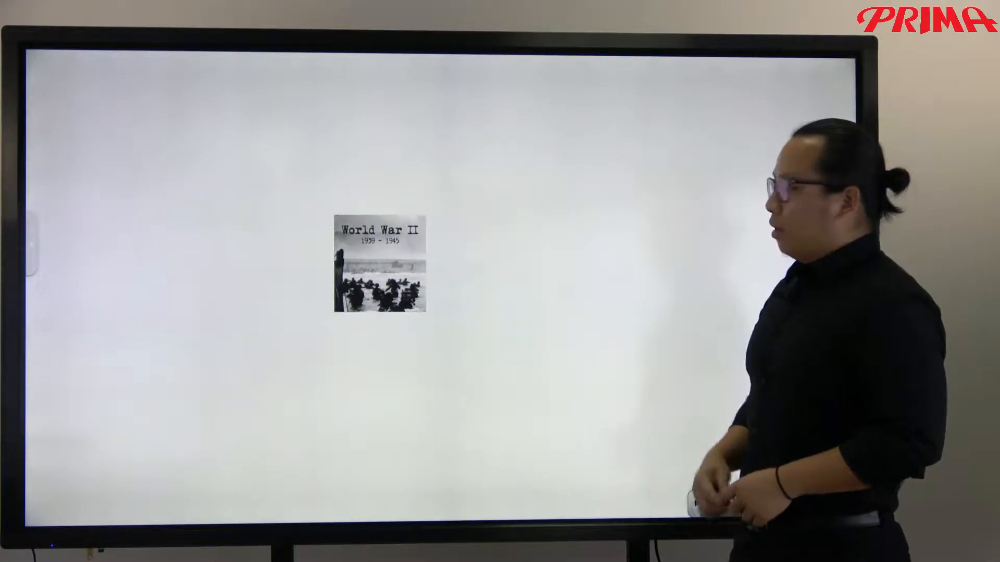
- Play the picture's linked war video and position its window beside the picture
click(380, 274)
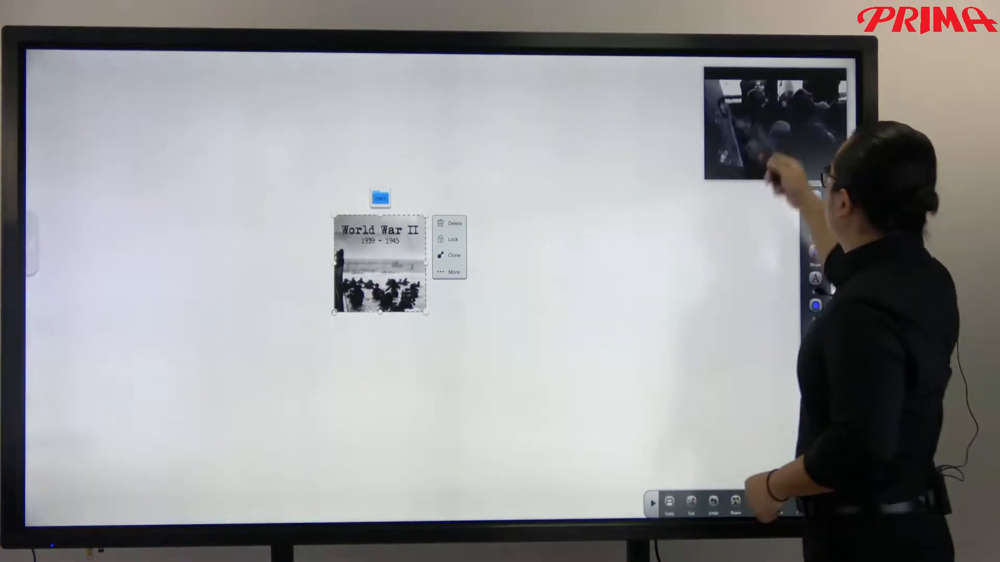
drag(775, 121, 622, 239)
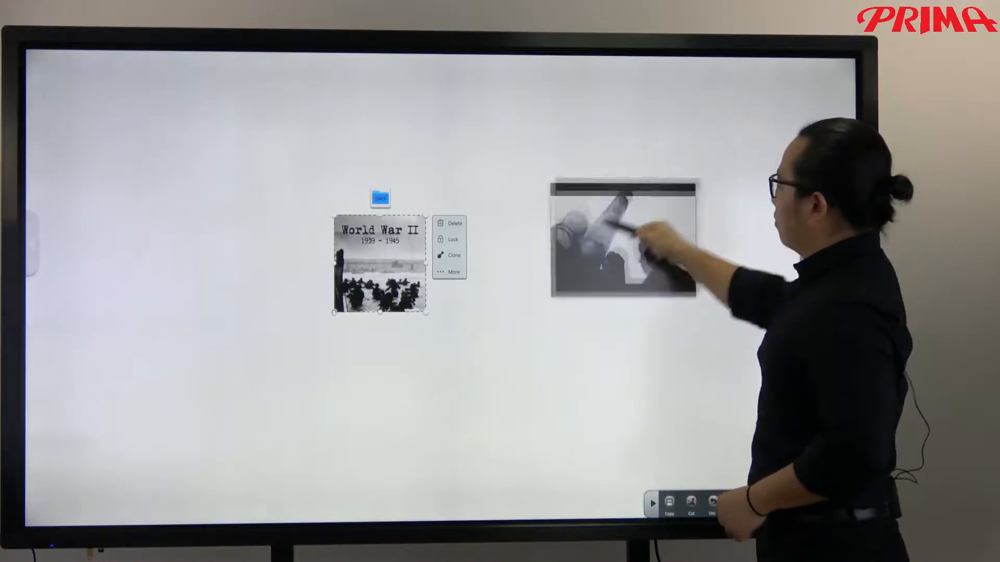
drag(624, 239, 542, 297)
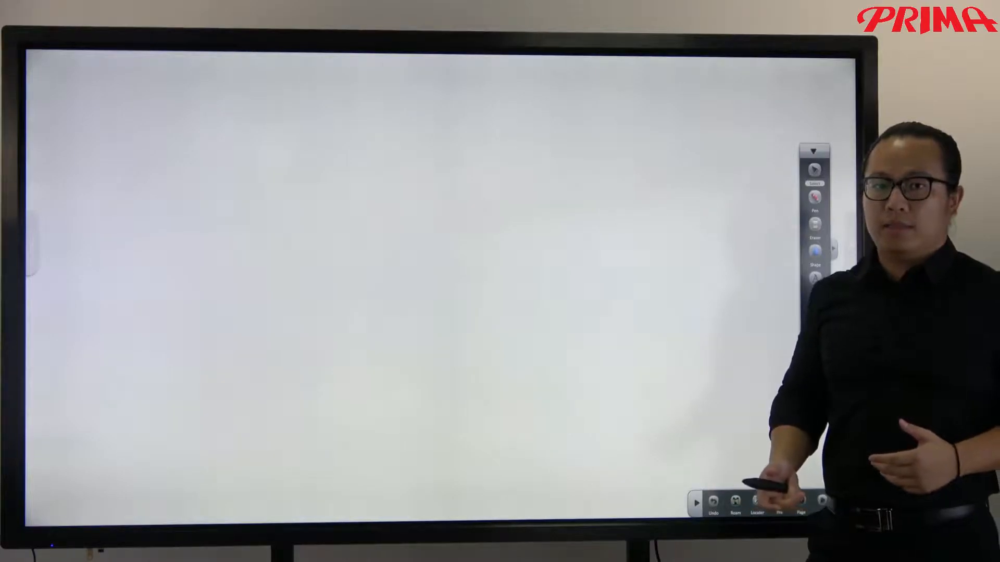
- Browse Menu > Open to a file in Materials, then dismiss the save-current-document prompt
click(814, 150)
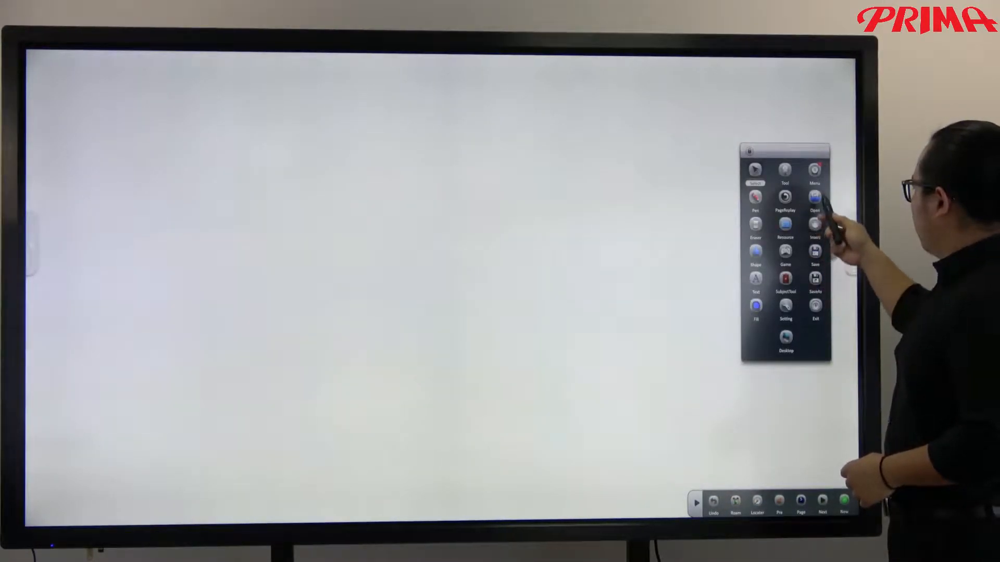
click(815, 197)
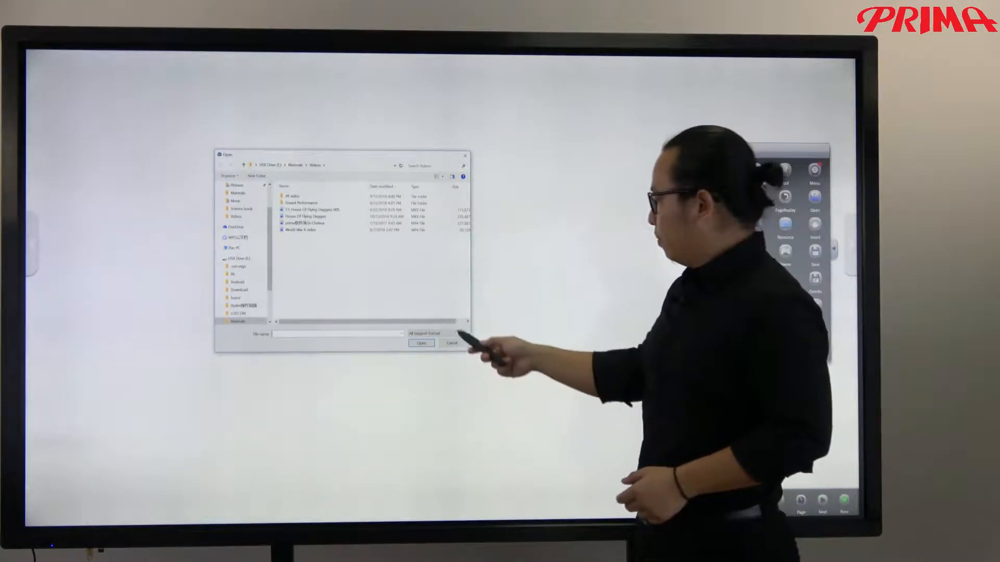
click(435, 333)
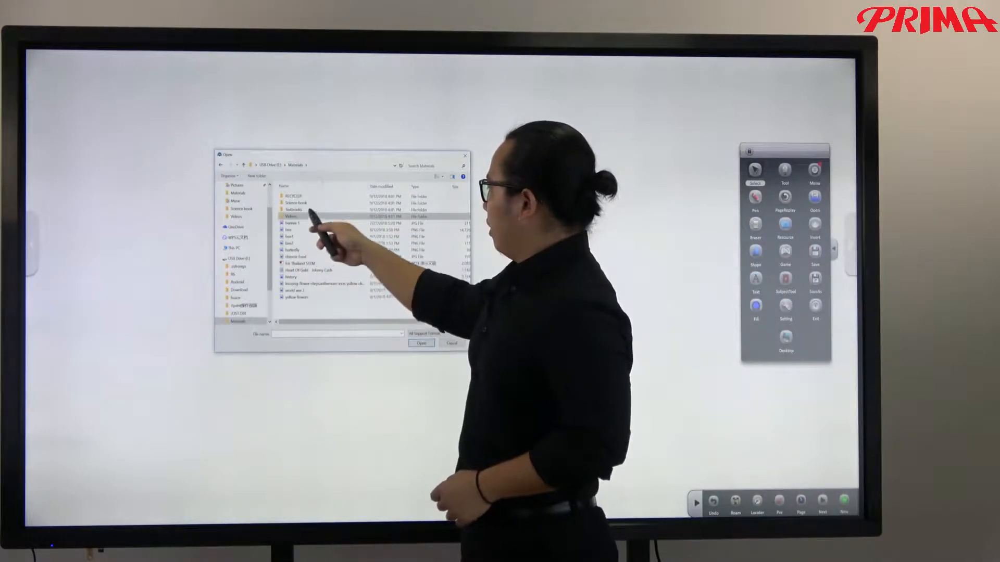
double_click(297, 203)
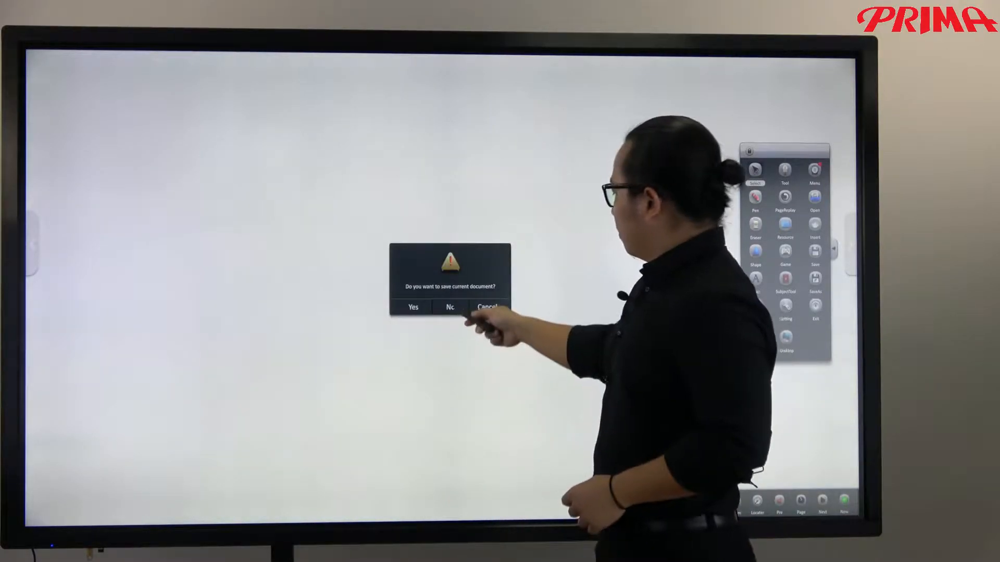
click(450, 306)
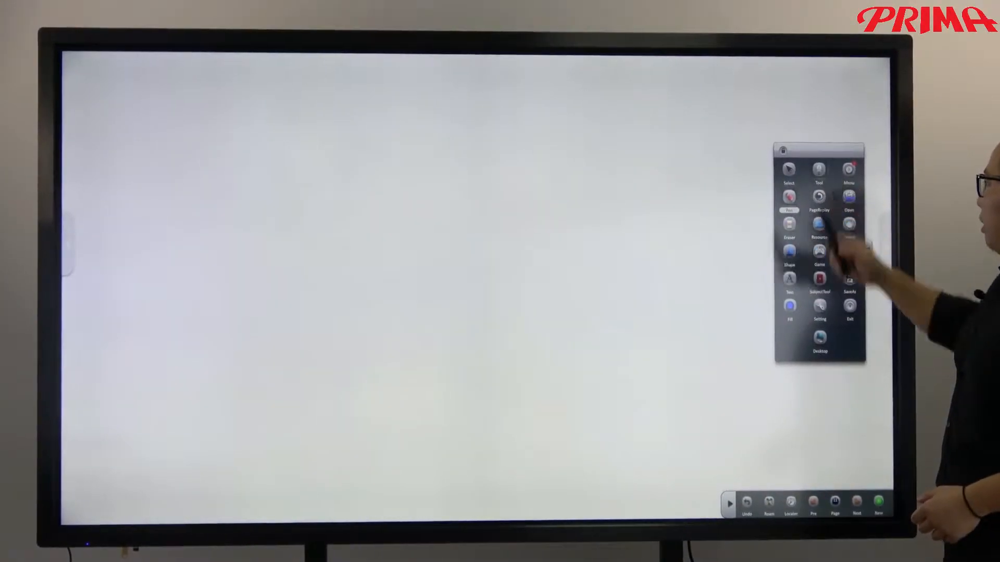
- Start the document camera from Tools and photograph the brochure onto the board
click(818, 172)
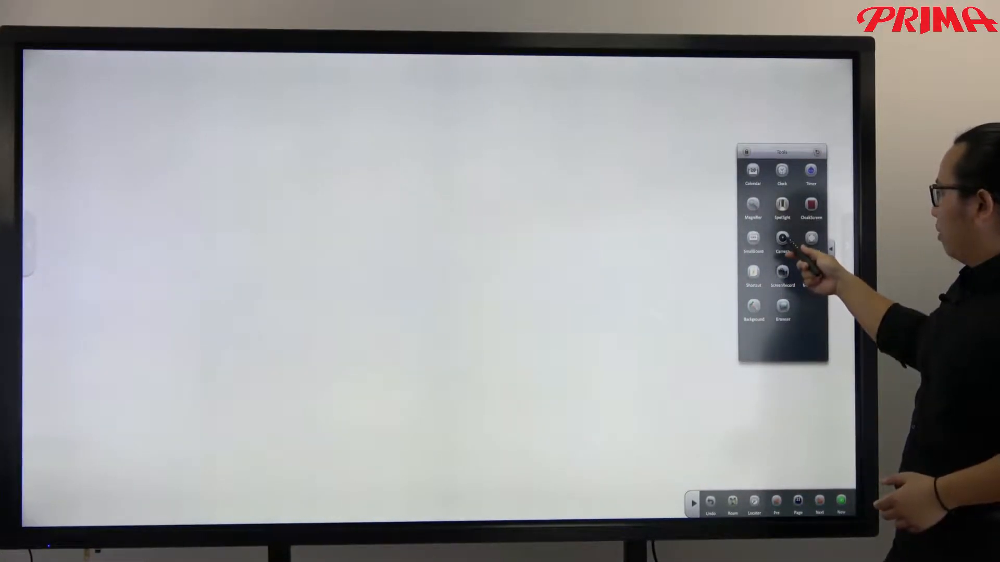
click(781, 239)
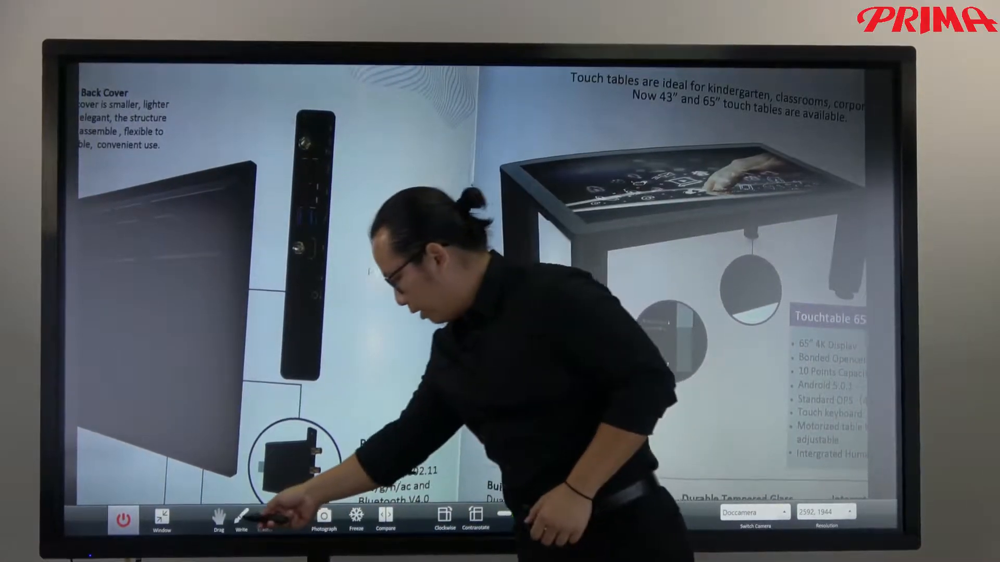
click(244, 512)
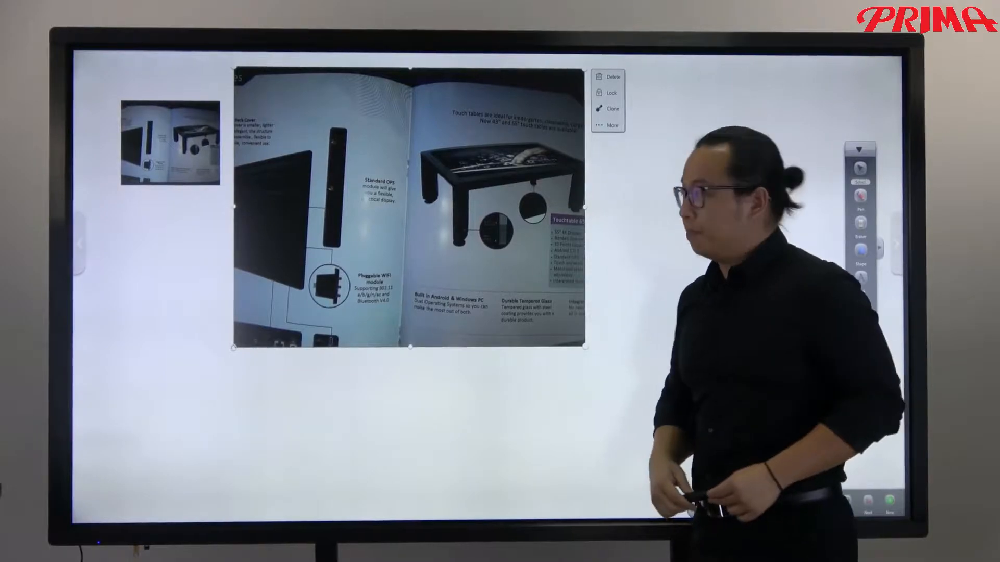
- Capture a freehand Snapshot of the green plant-cell image onto the page
click(611, 76)
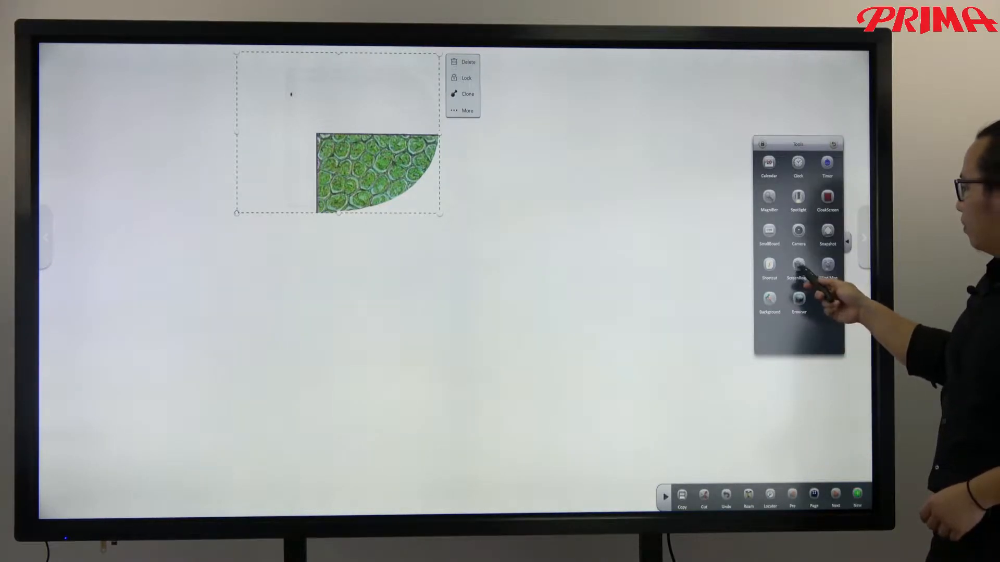
- Launch the Screen Recorder from Tools and begin recording
click(798, 267)
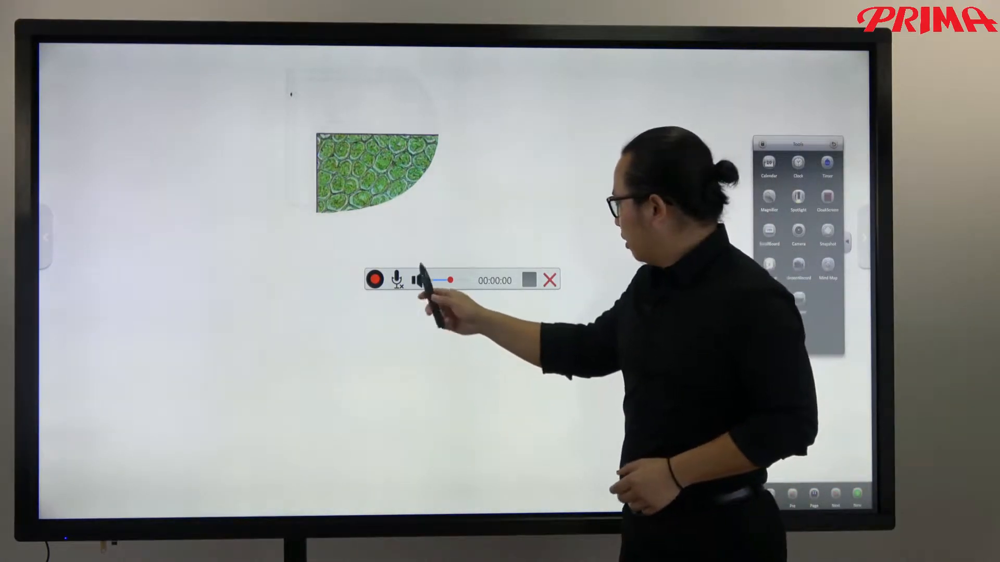
click(374, 281)
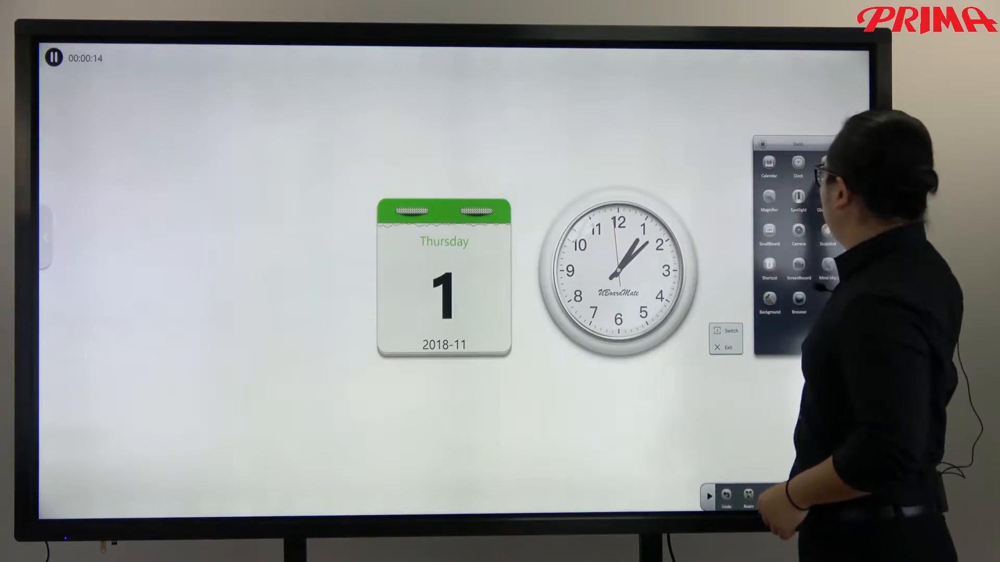
- Add a Timer widget to the page and start it running
click(827, 165)
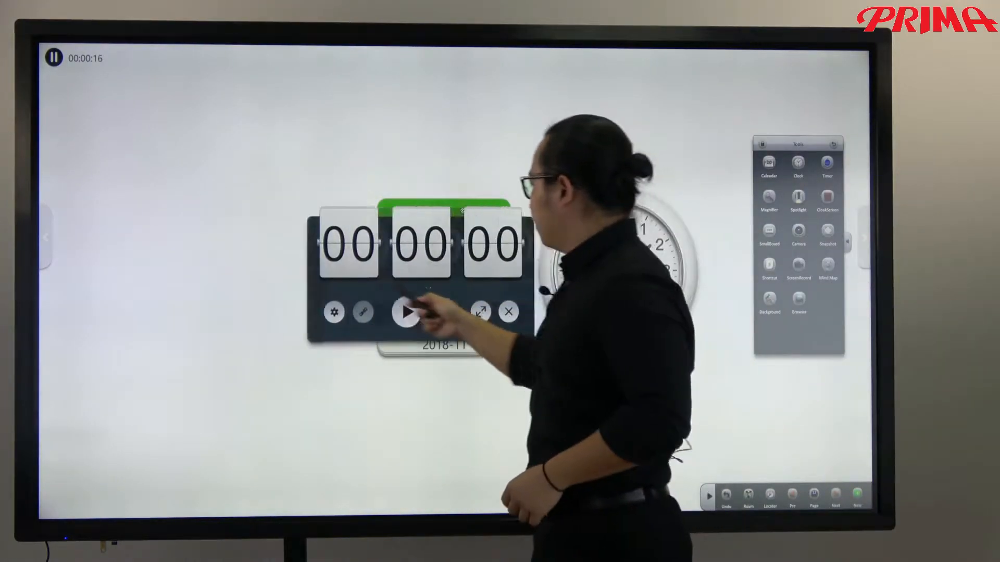
click(405, 312)
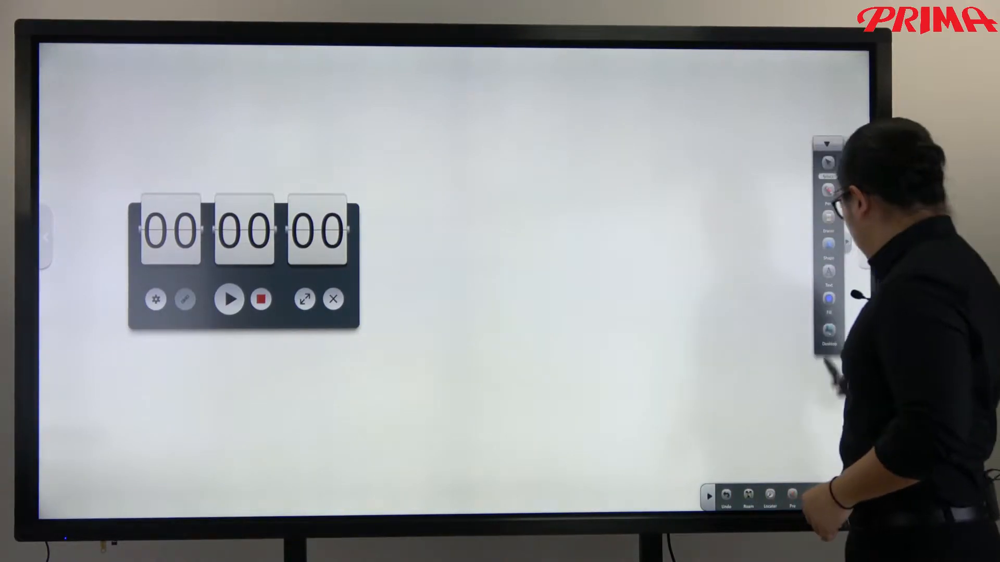
- Play back the saved screen recording showing the calendar and analog clock widgets
click(332, 299)
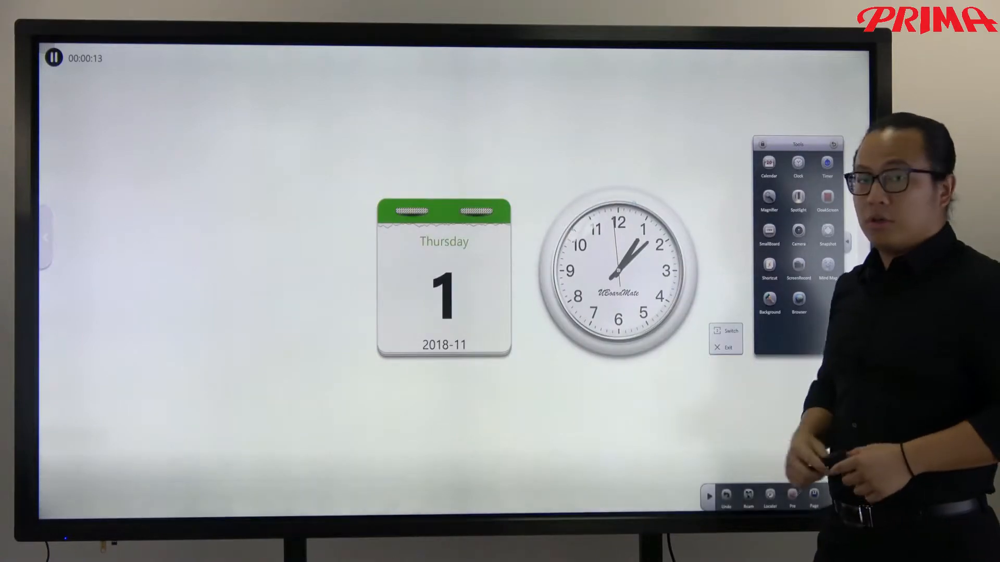
- Close the recording playback and bring up the Subject Tools panel on a blank board
click(826, 166)
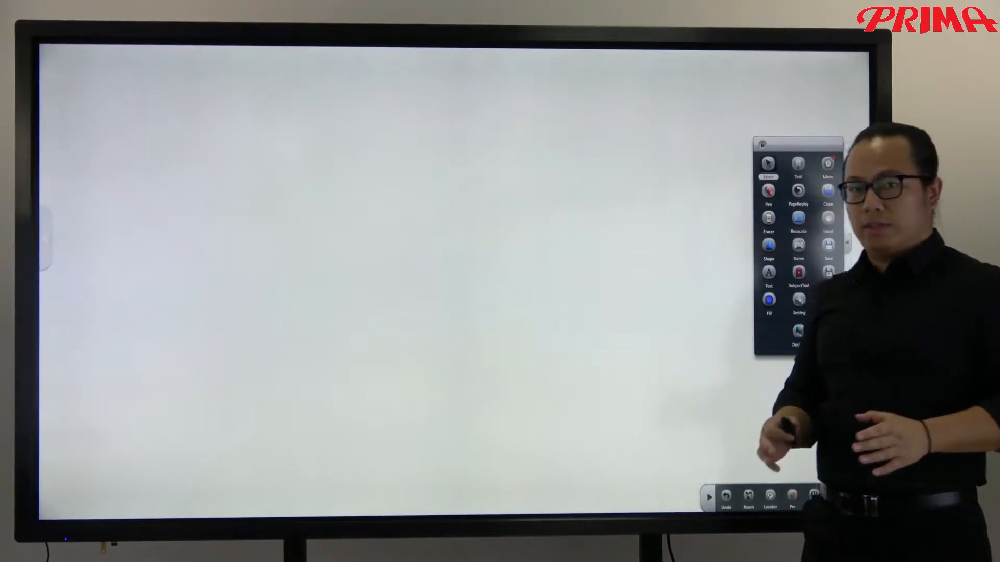
click(799, 273)
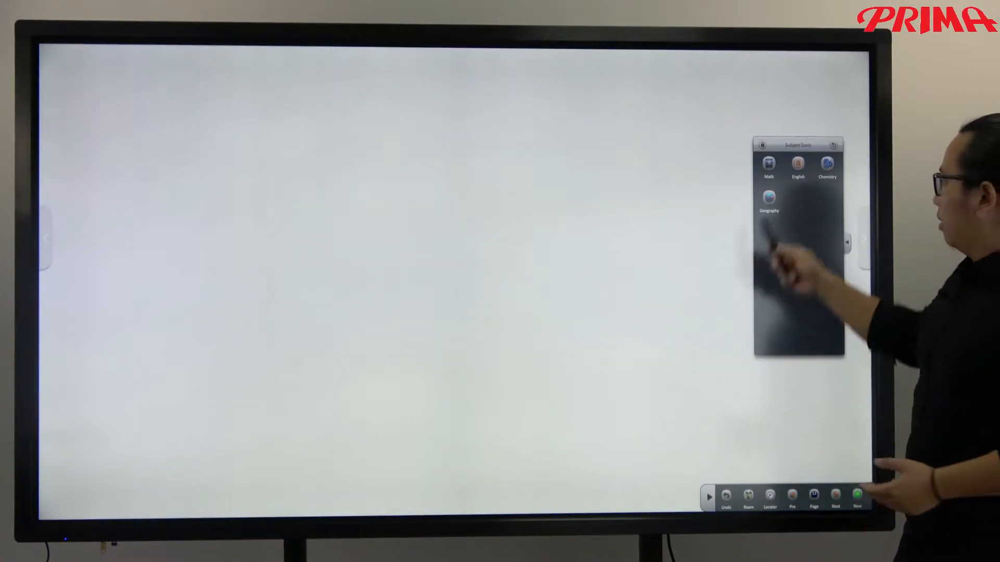
- Choose Math in Subject Tools and place a ruler on the whiteboard
click(769, 165)
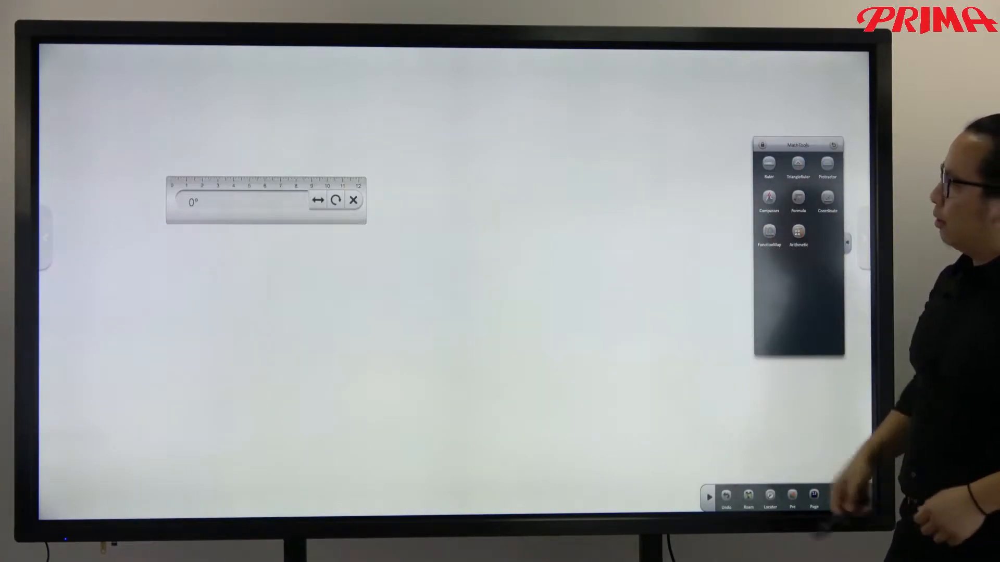
click(797, 165)
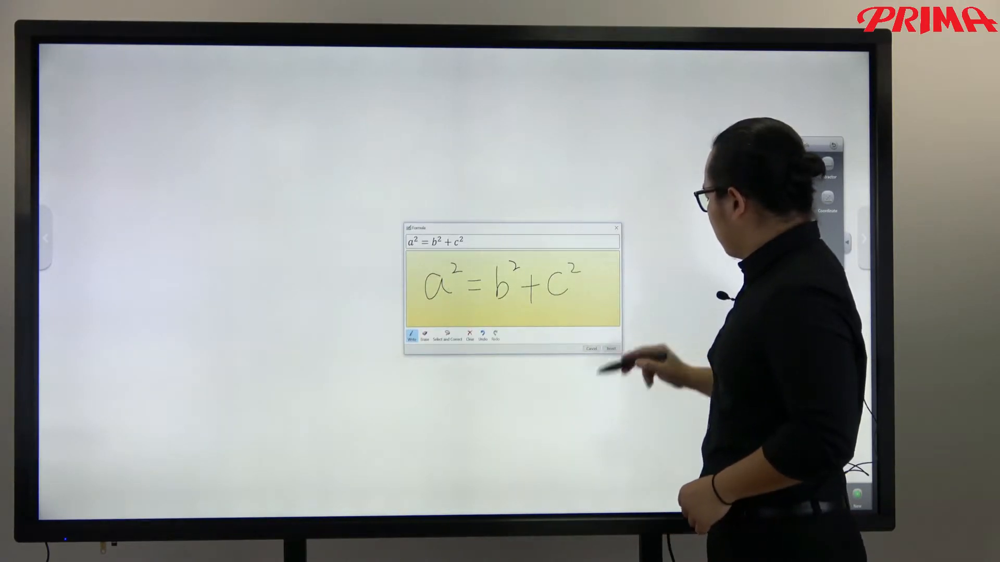
- Insert the recognized formula a² = b² + c² onto the board, then delete it
click(610, 348)
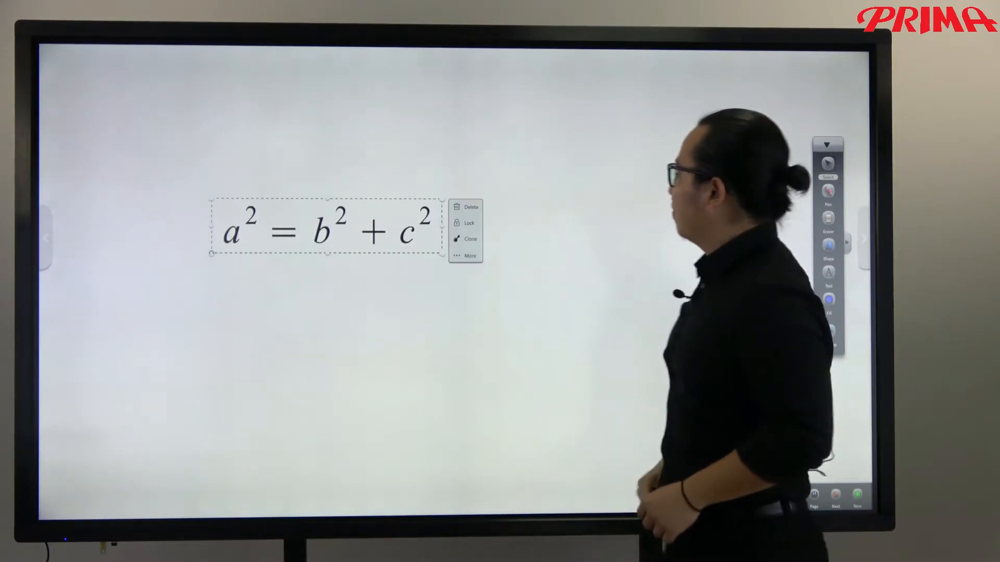
click(471, 206)
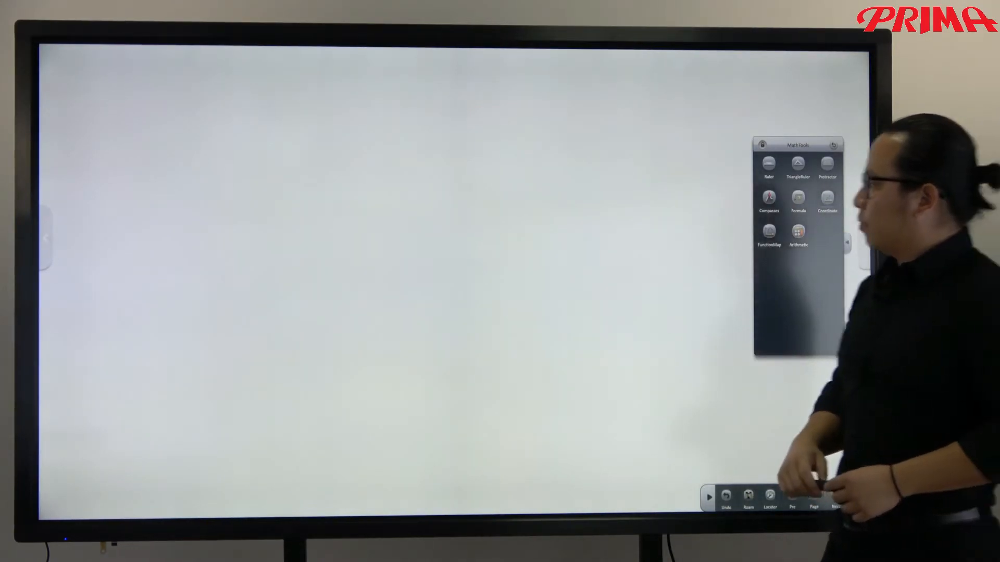
- Show the Coordinate grid with a triangle, close it, and insert a blank FunctionMap graph from −5 to 5
click(827, 200)
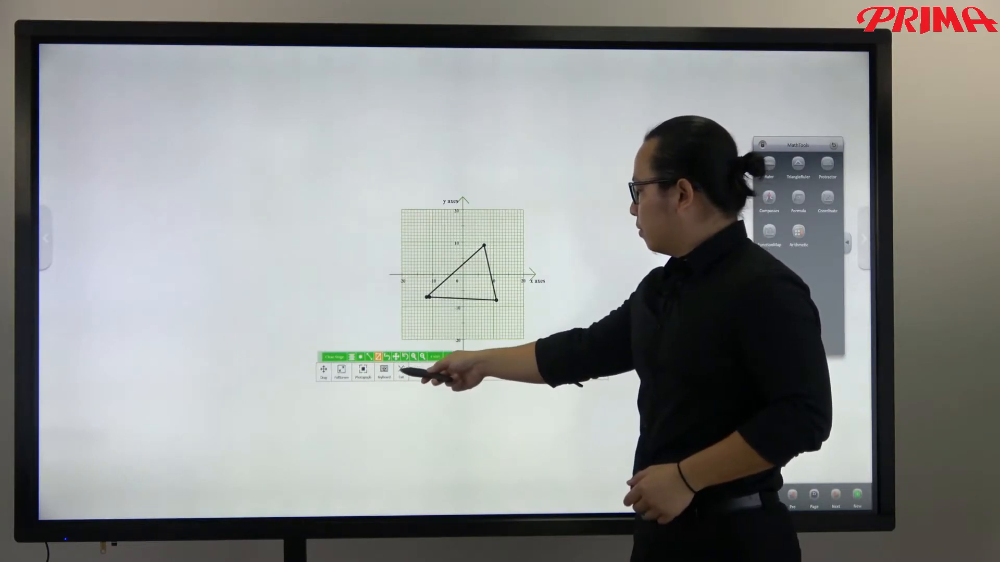
click(402, 373)
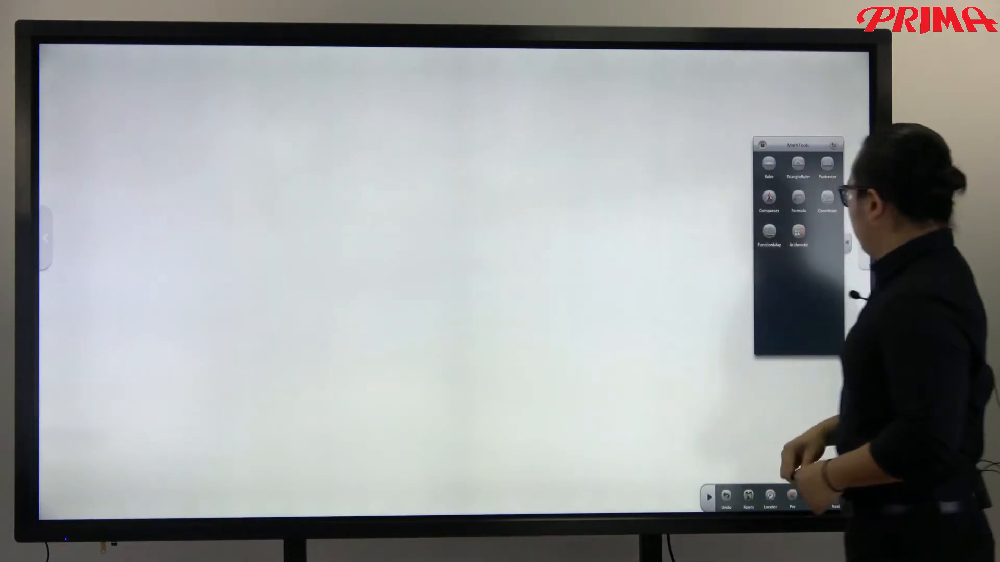
click(826, 201)
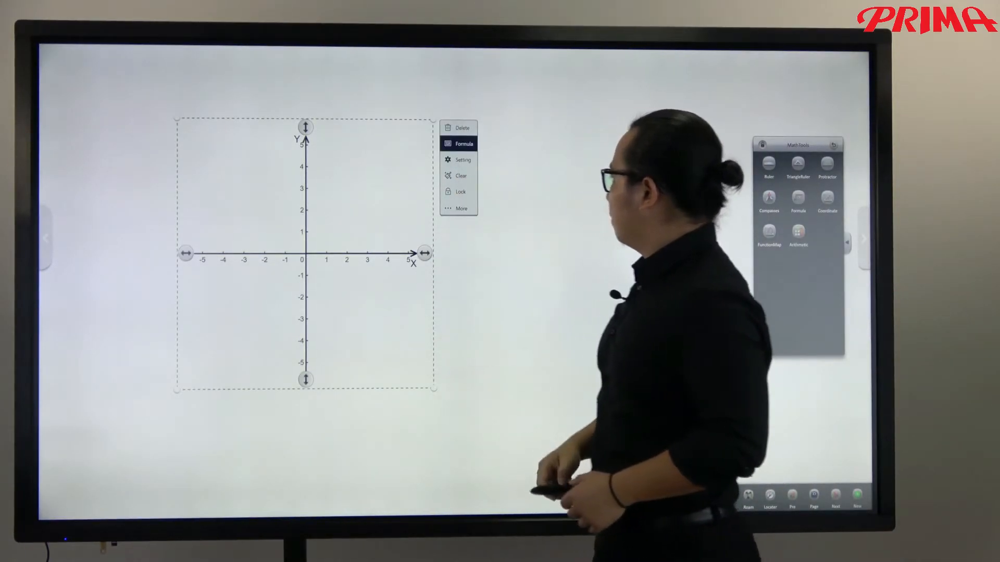
- Plot y = sin(x) on the graph via Formula, then remove it and bring up the Arithmetic game
click(464, 143)
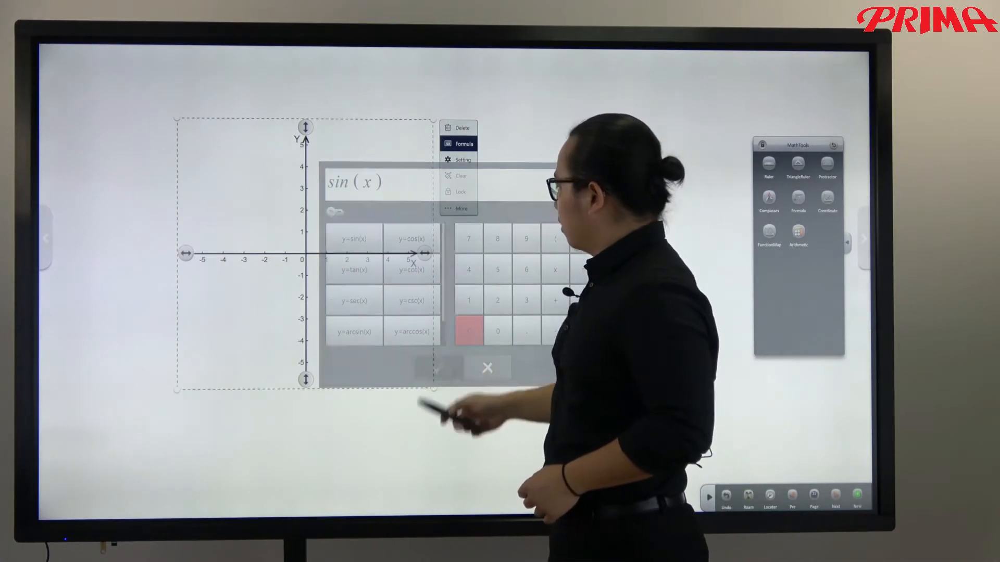
click(444, 368)
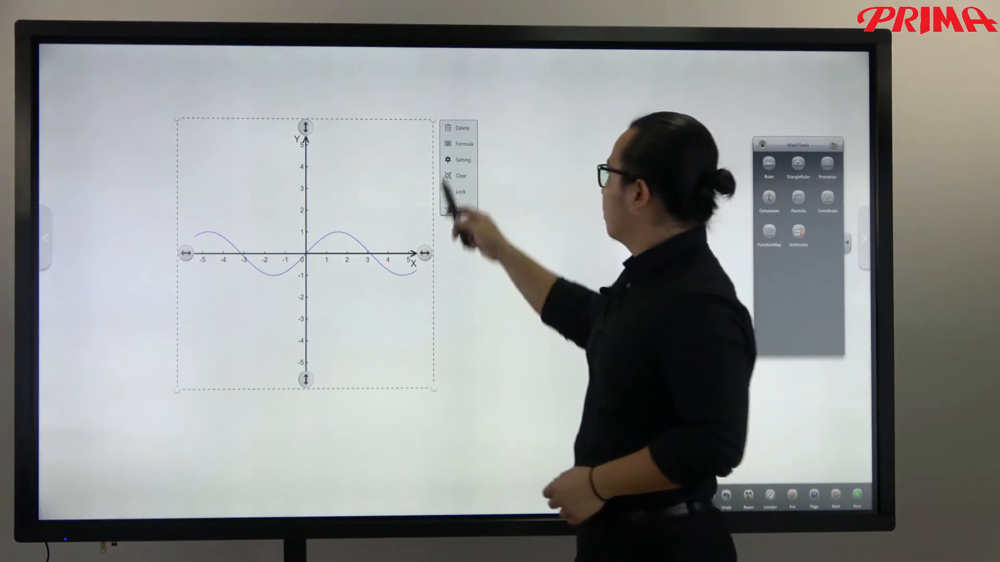
click(462, 127)
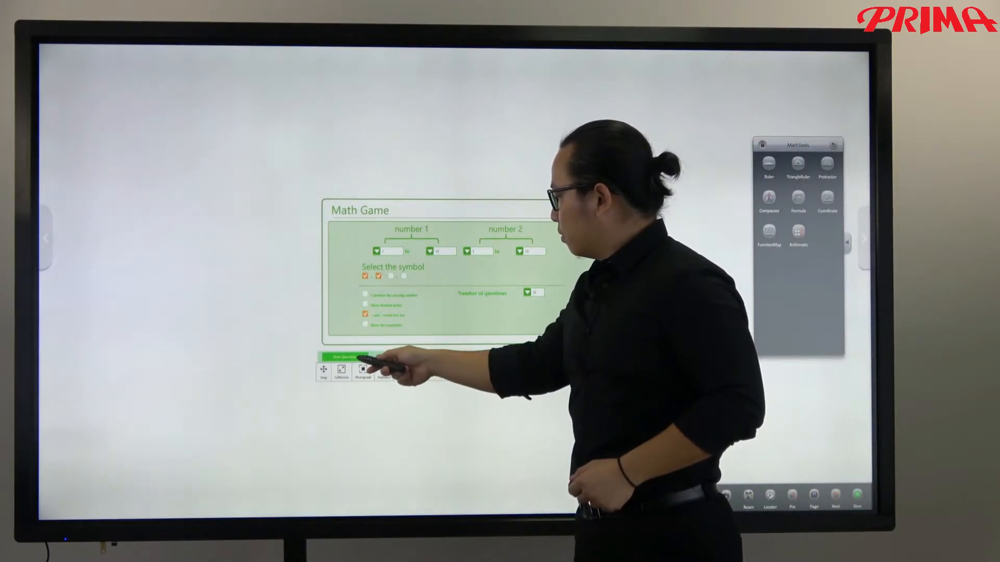
- Generate the arithmetic practice questions and enter an answer on the keypad
click(345, 356)
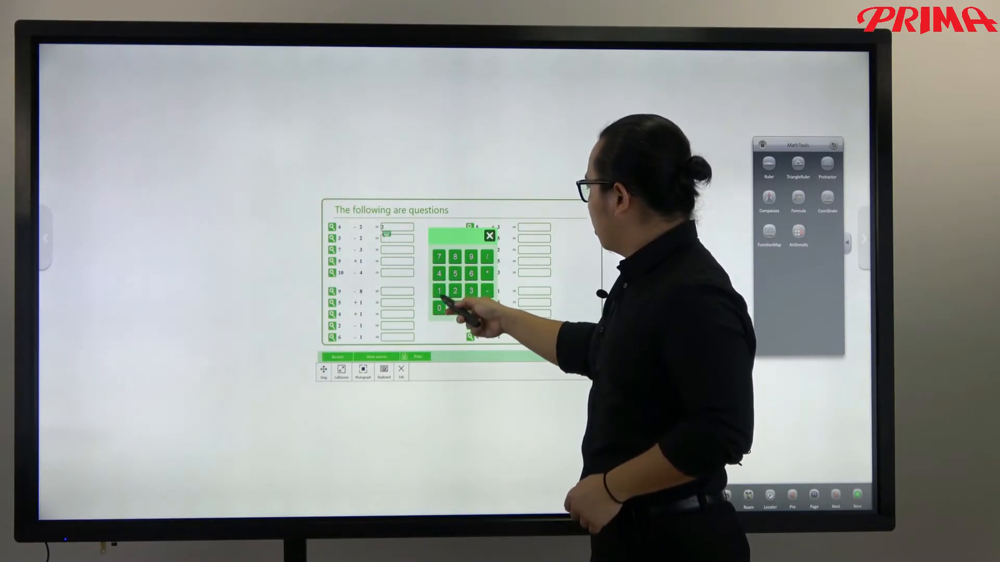
click(490, 236)
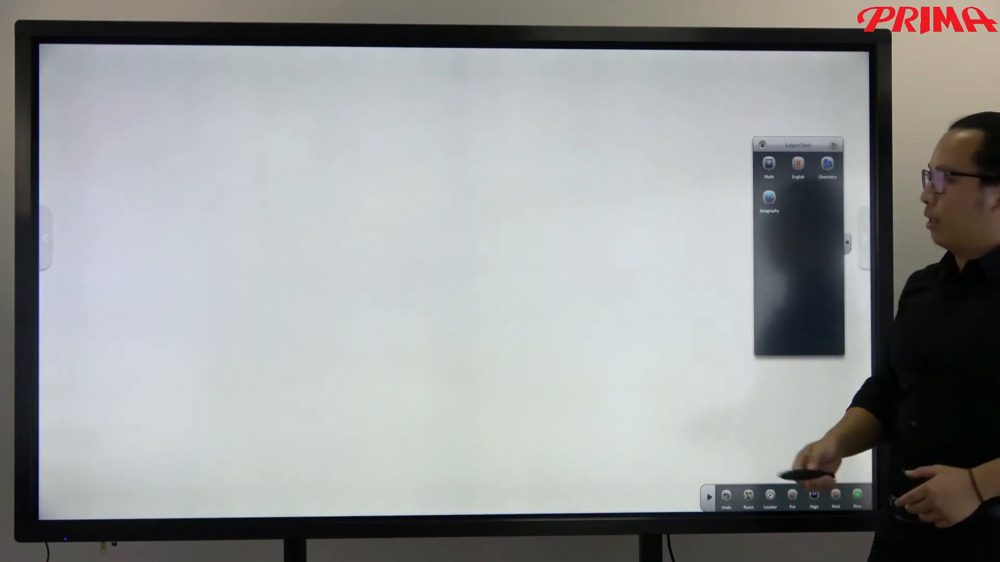
click(798, 165)
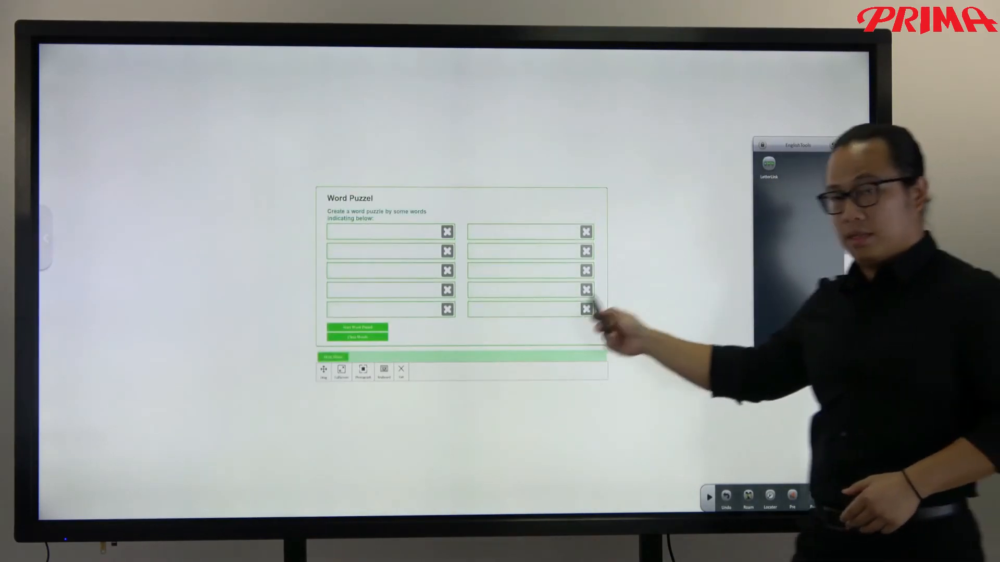
click(400, 369)
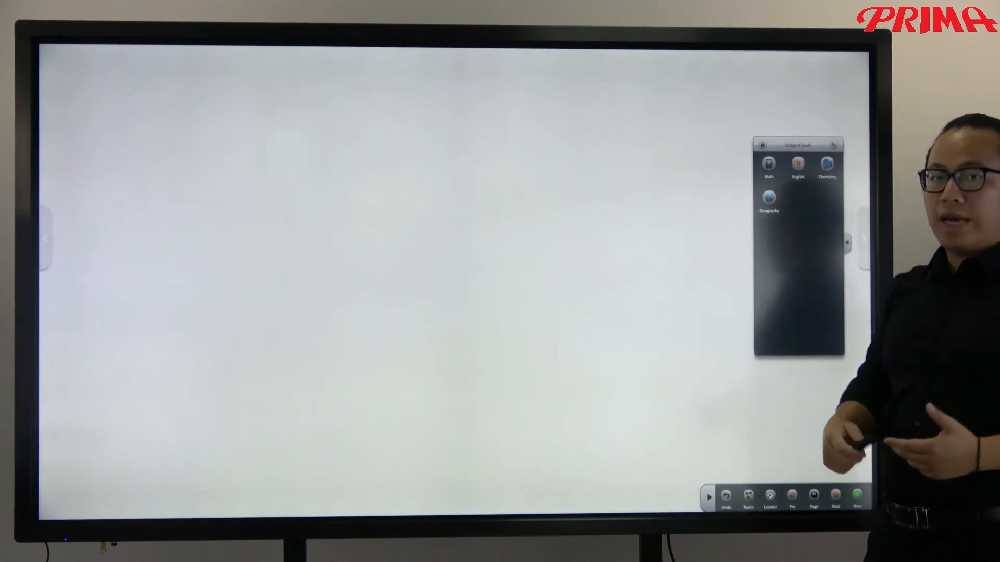
- Choose Chemistry, show the Periodic Table, then exit it
click(827, 164)
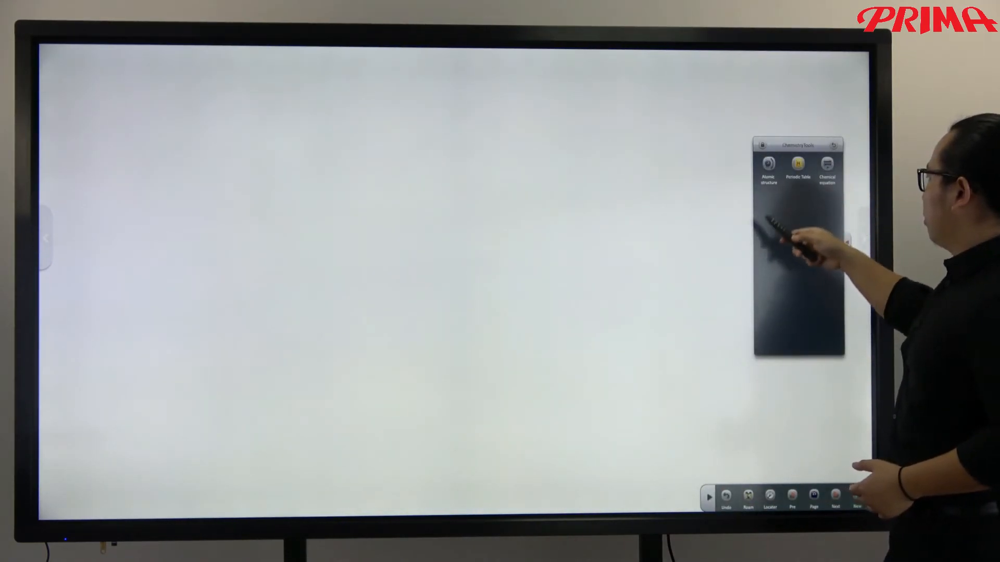
click(796, 165)
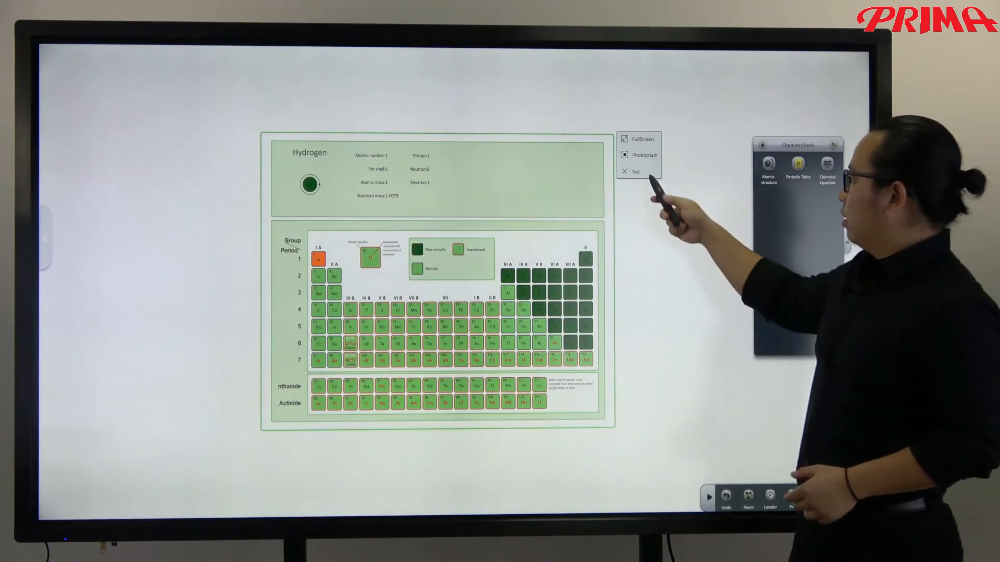
click(636, 172)
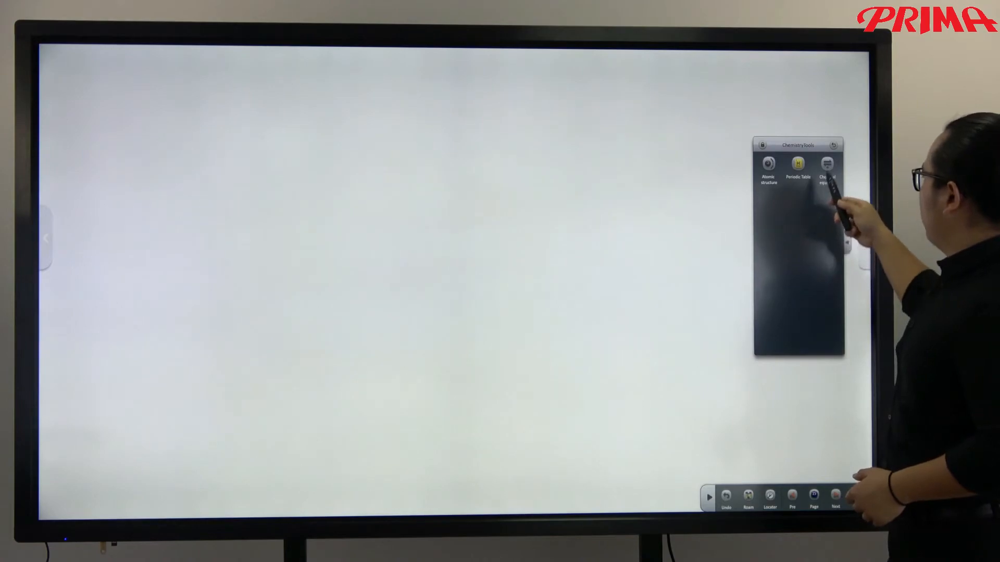
- Build Tb4O7 + 2HF = TbF3 + H2O in the Chemical equation editor, place it, then delete it
click(827, 164)
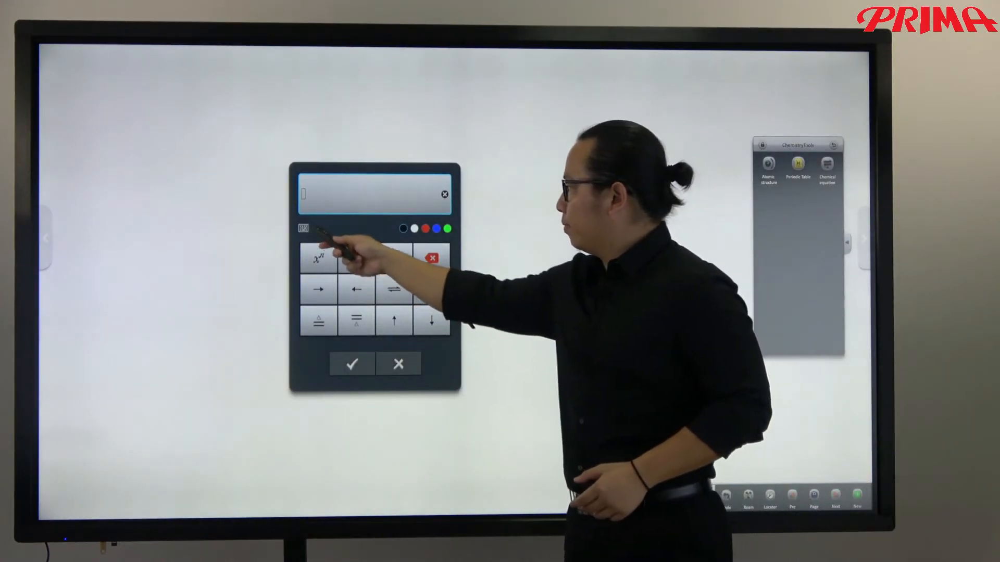
click(303, 228)
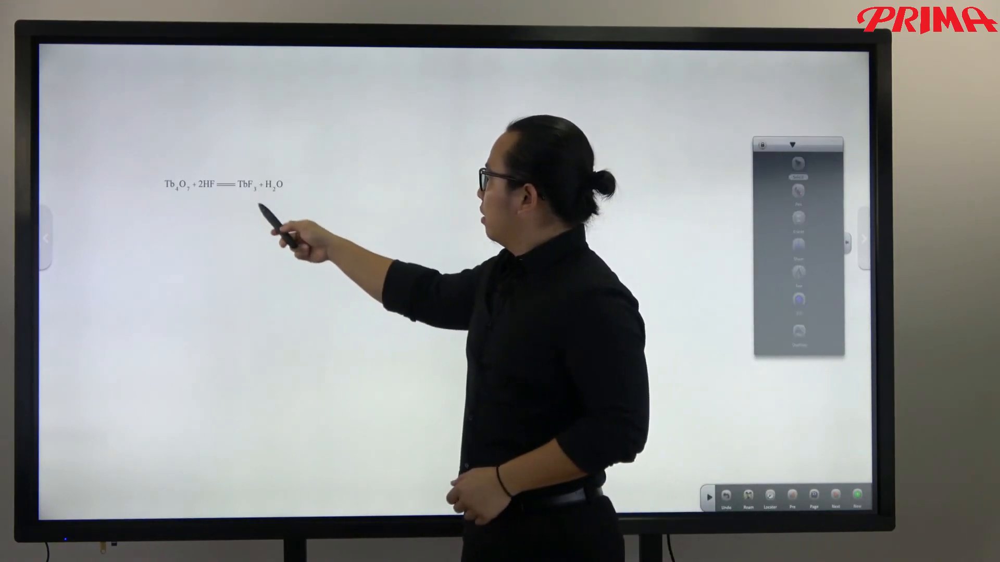
click(223, 186)
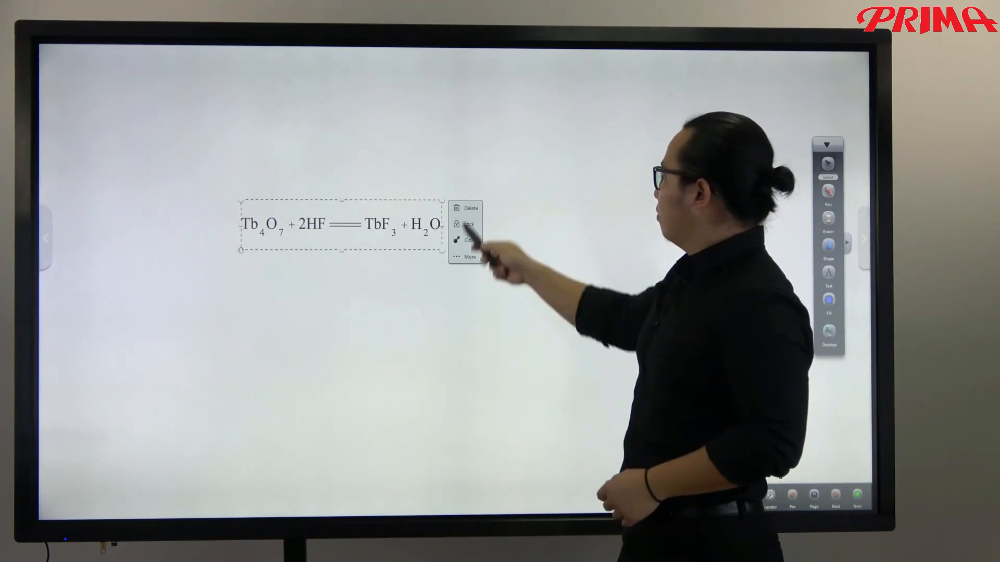
click(470, 208)
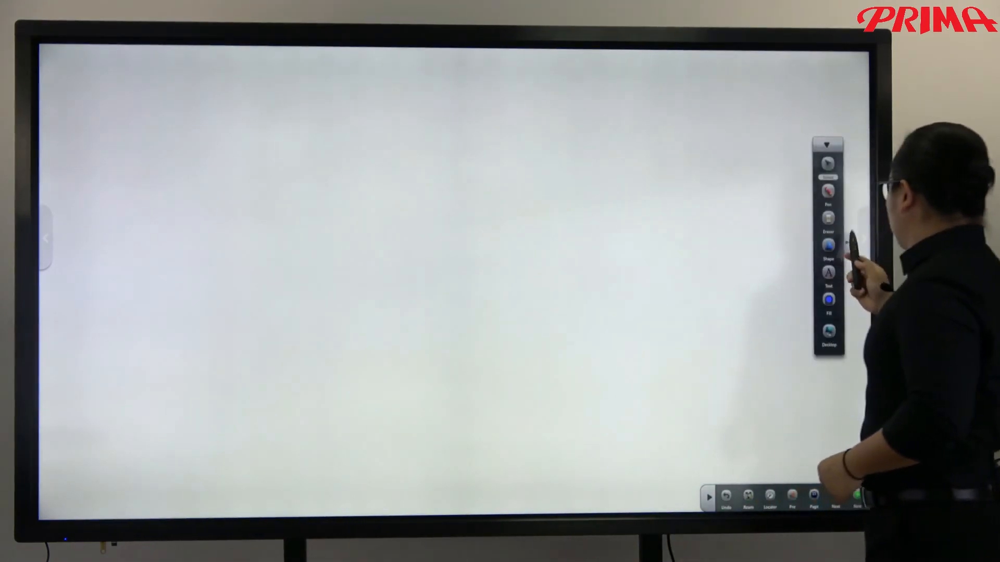
- Expand the main toolbar and choose Geography in Subject Tools to show the solar system diagram
click(828, 144)
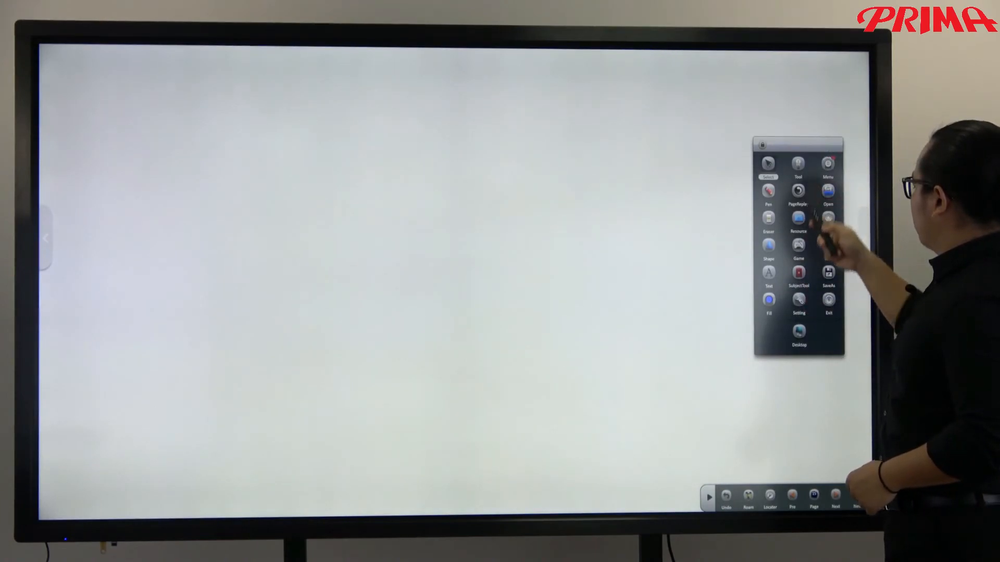
click(799, 276)
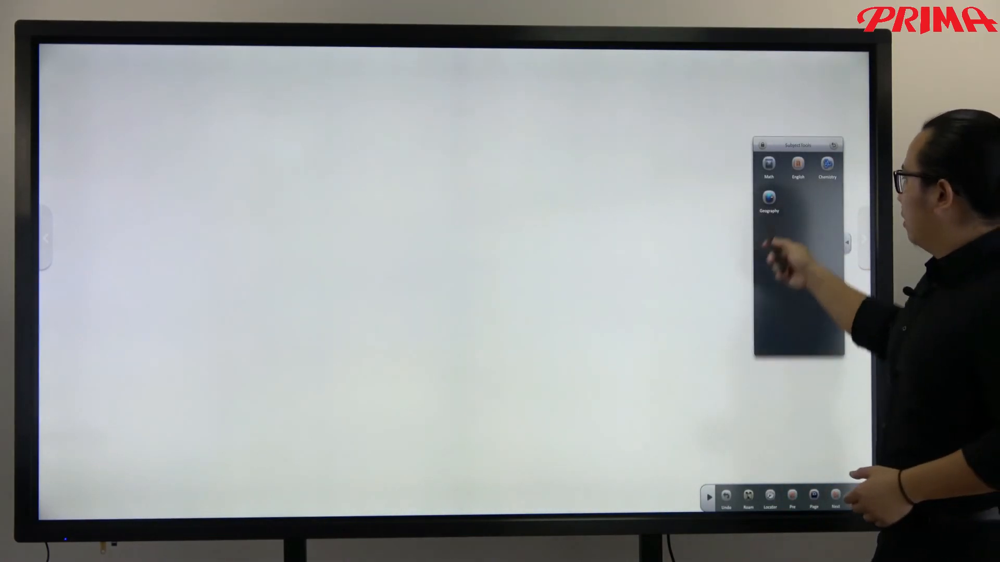
click(769, 201)
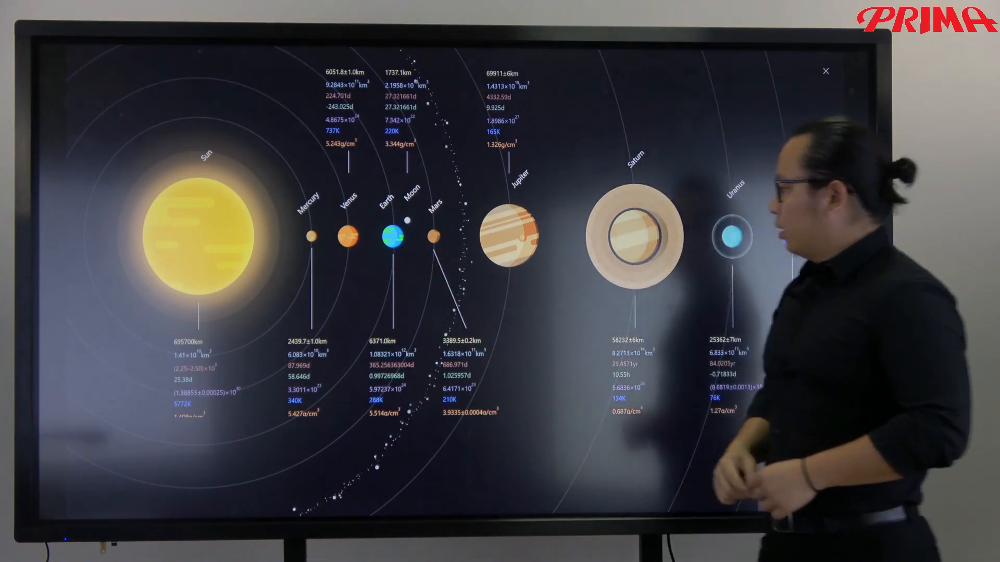
- Show a close-up 3D Earth with its size and orbit data, then its world map style choices
click(390, 237)
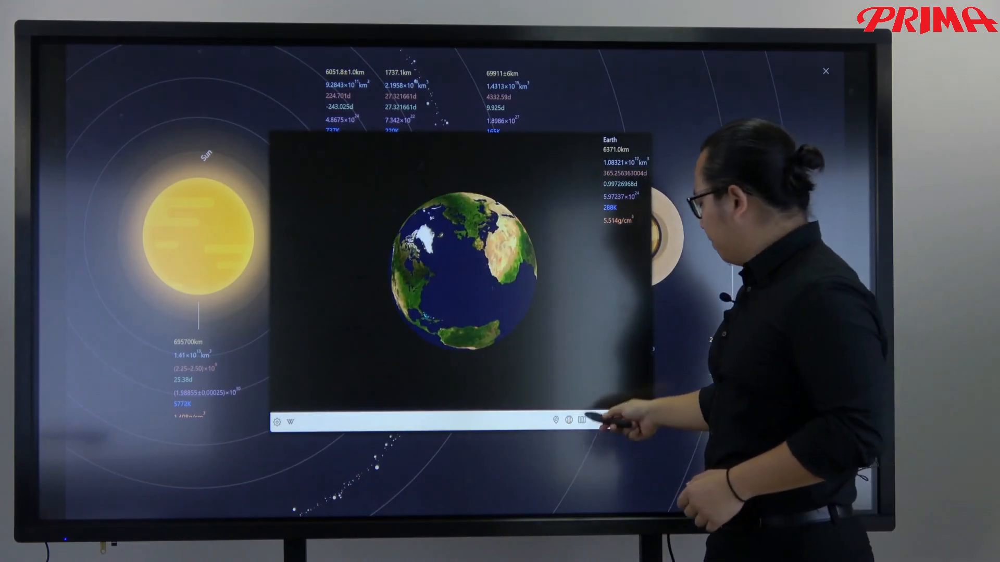
click(581, 422)
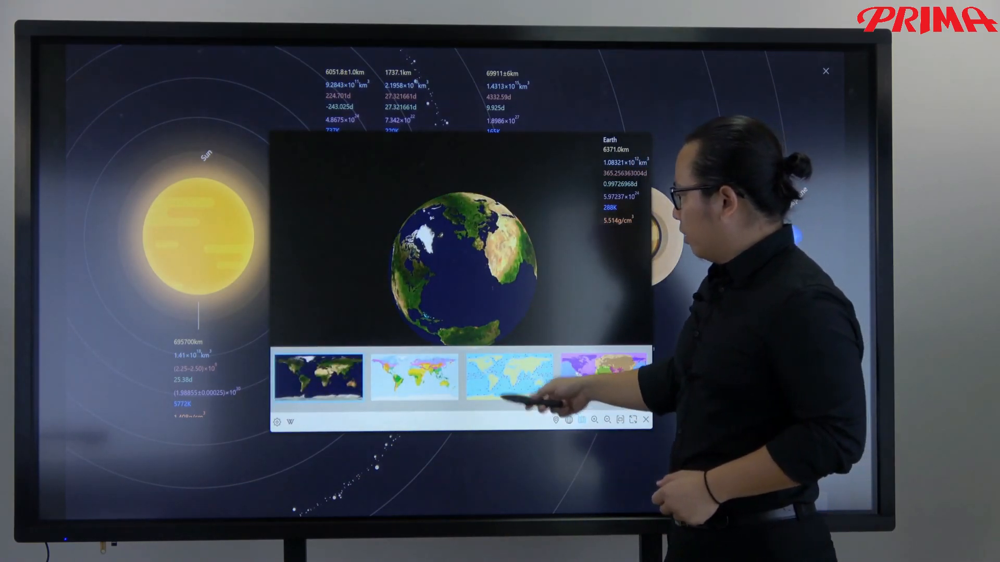